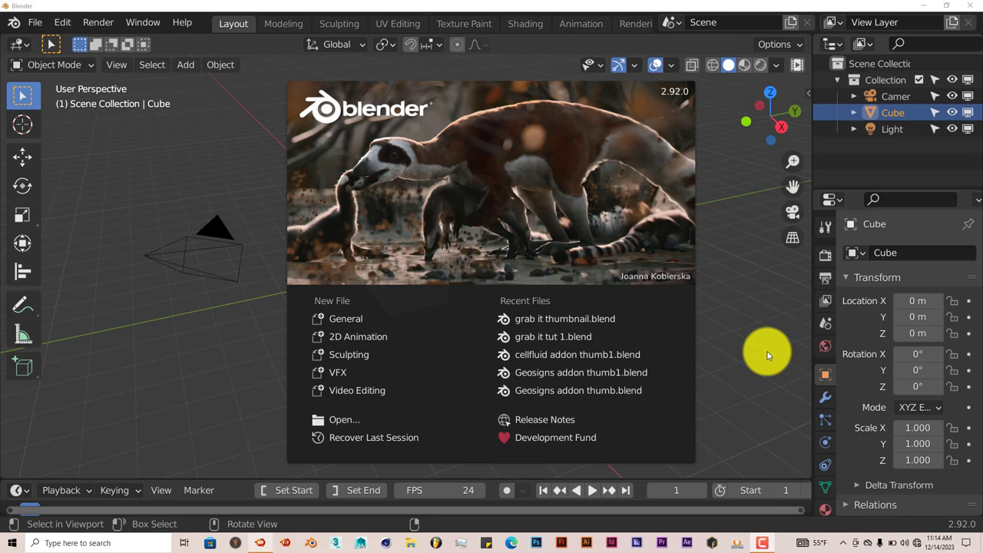
mouse_move(776, 338)
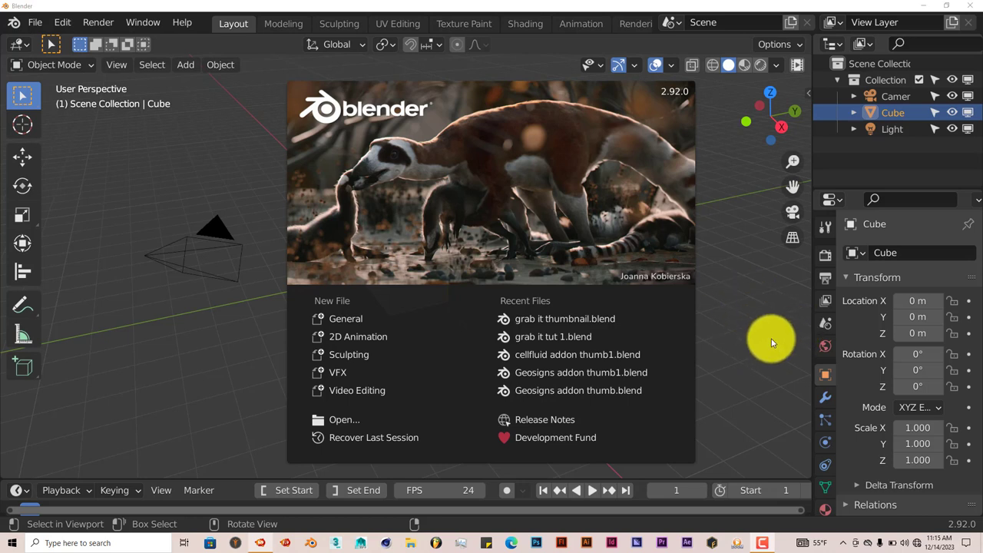
mouse_move(760, 353)
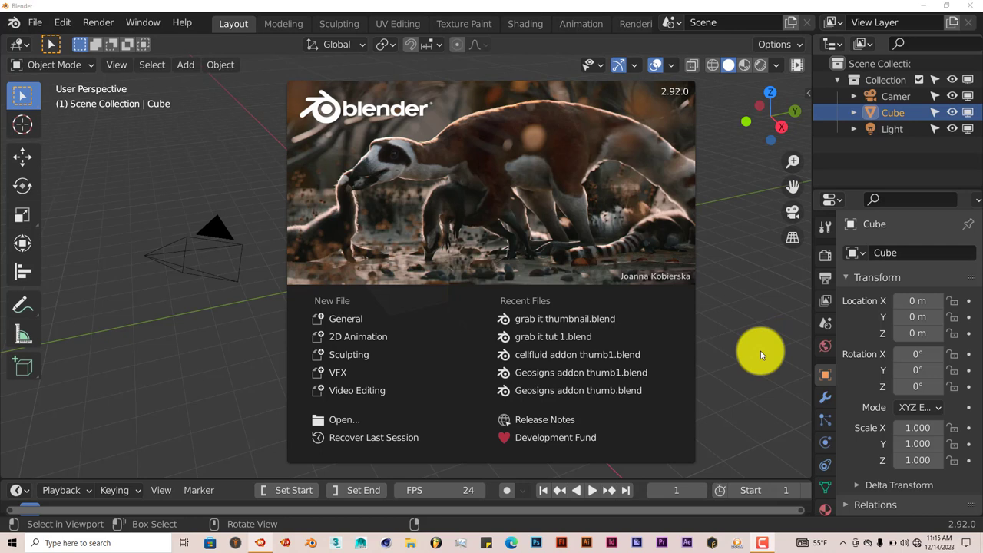
mouse_move(748, 331)
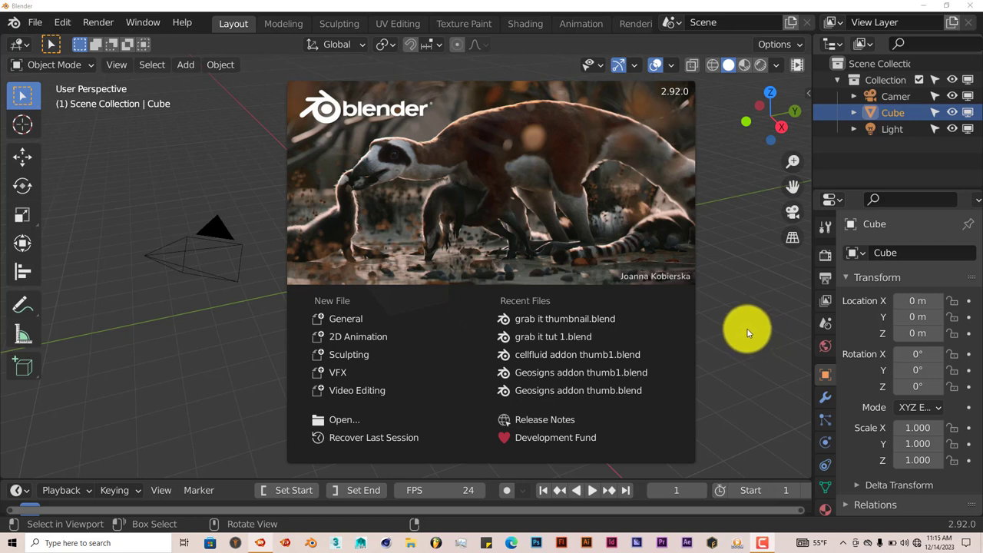
mouse_move(735, 366)
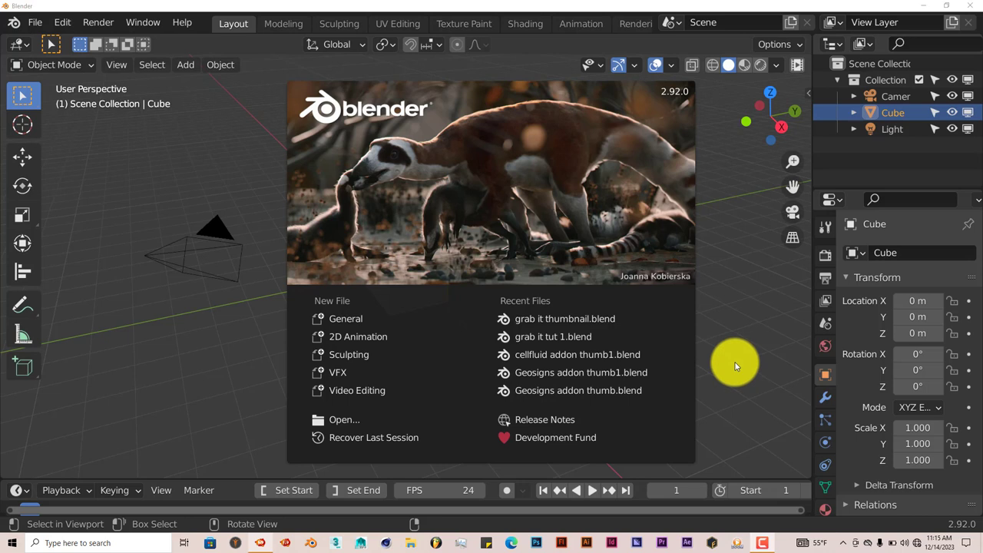
mouse_move(751, 295)
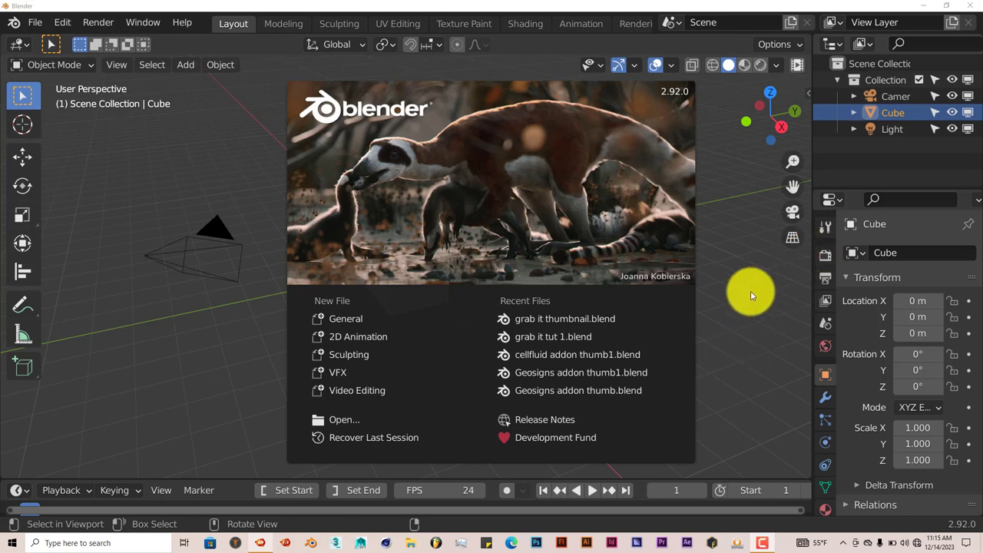
mouse_move(728, 321)
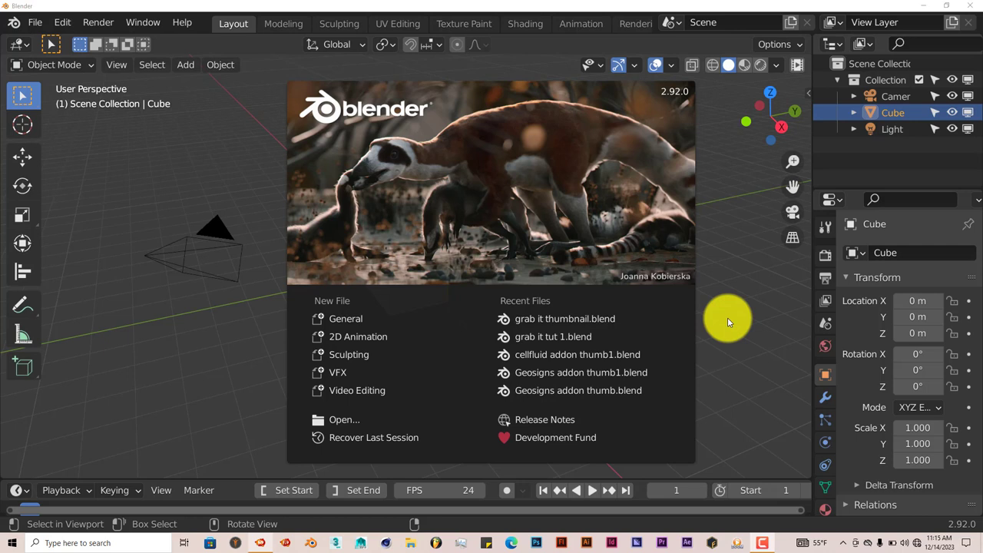
mouse_move(740, 303)
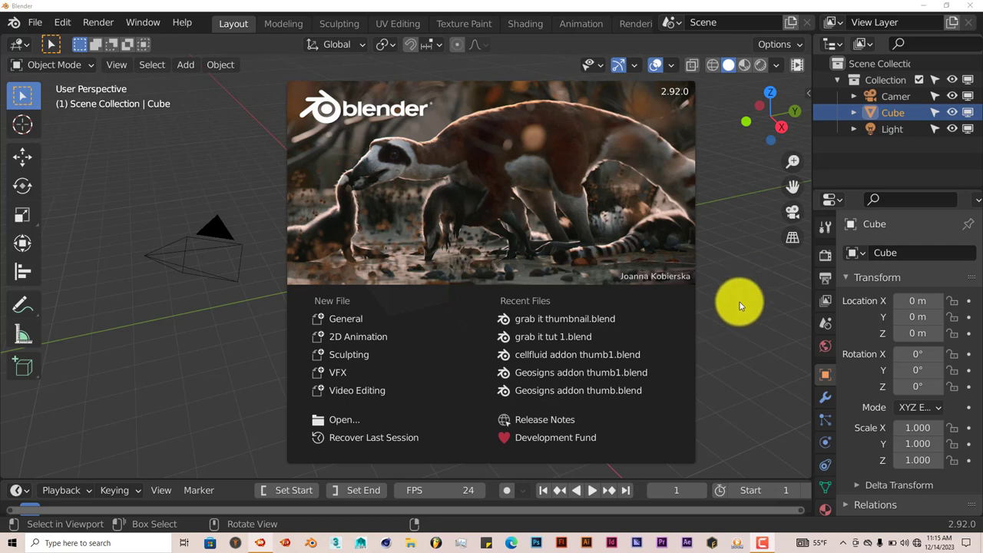
mouse_move(738, 311)
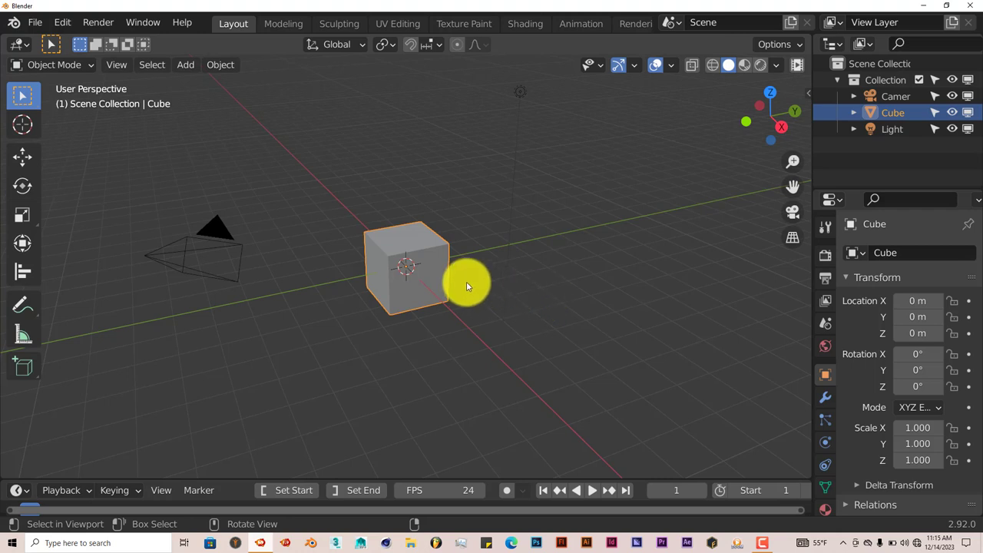
mouse_move(570, 254)
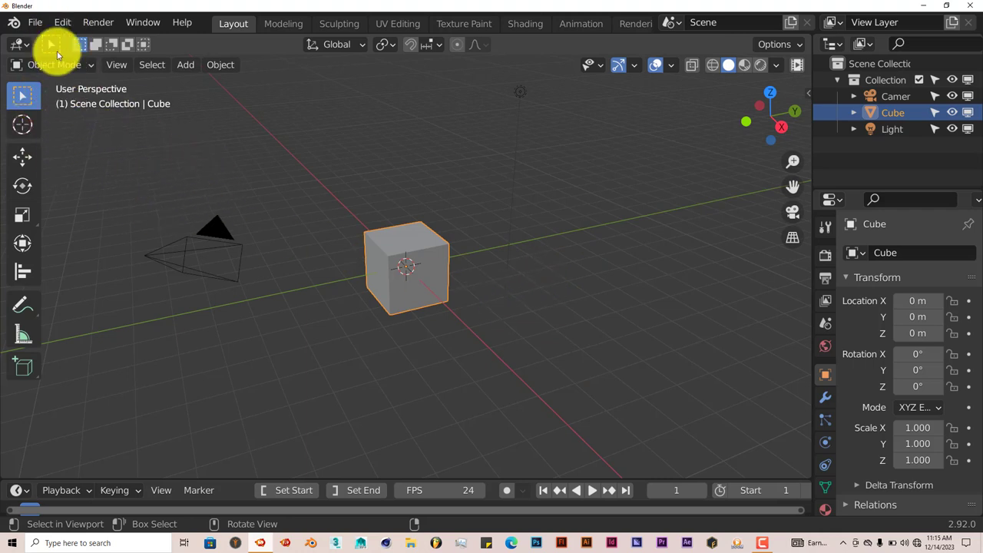
- In Add-ons preferences, search 'part' and expand The Particle Library to view its assets folder
click(63, 22)
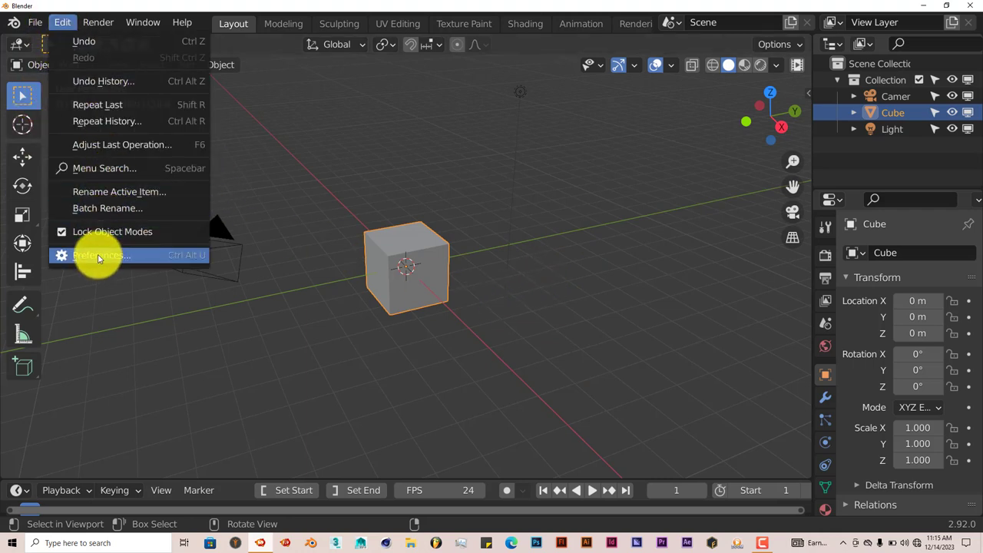
click(100, 255)
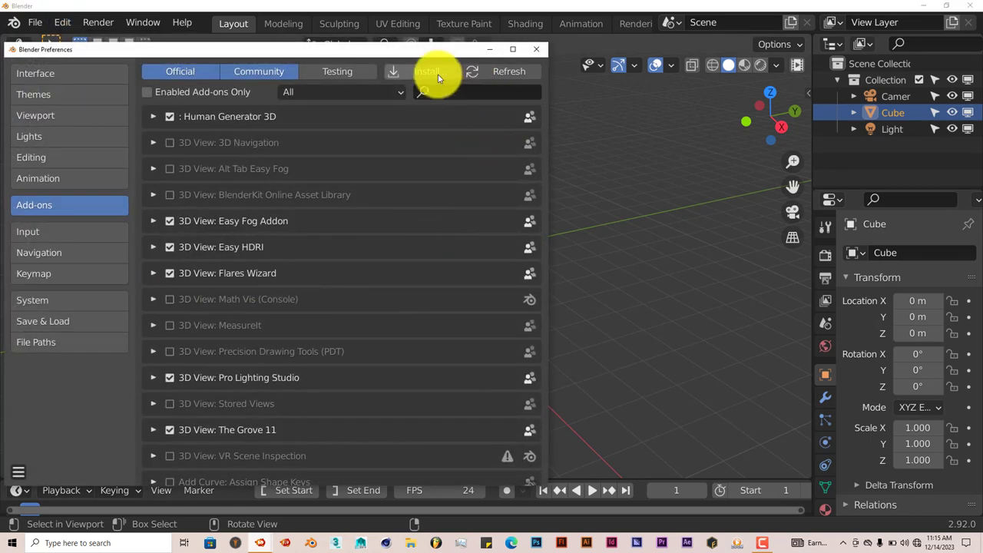
click(427, 71)
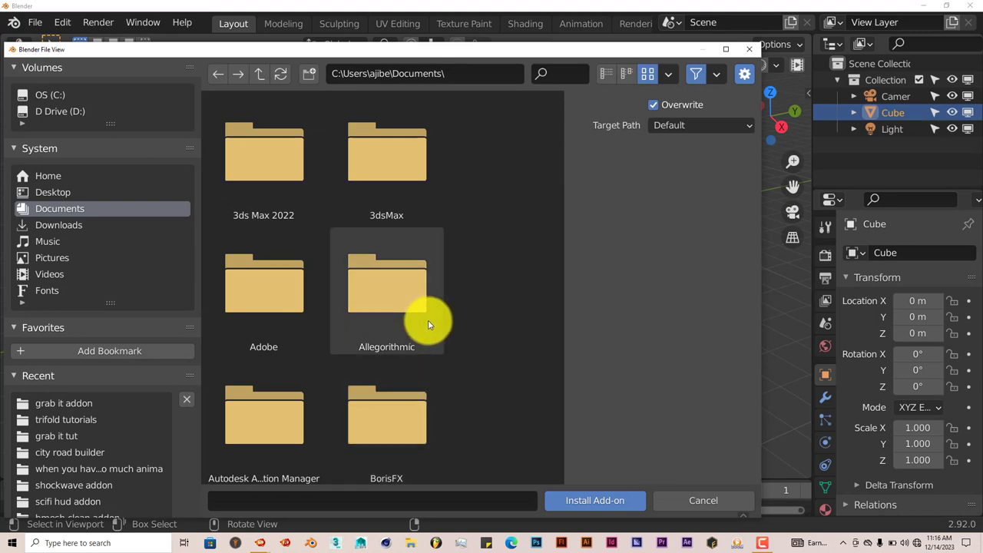
mouse_move(418, 315)
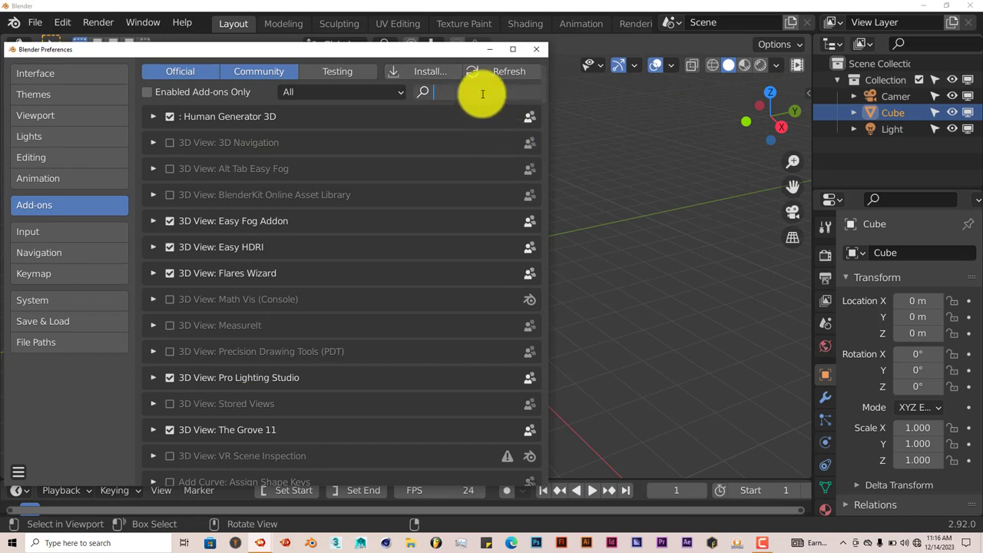
text(part)
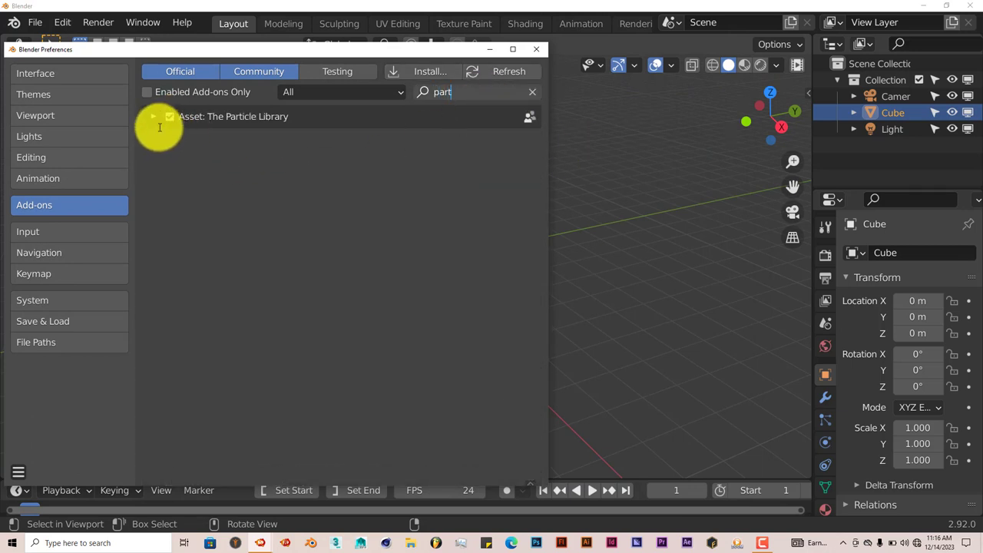
click(153, 116)
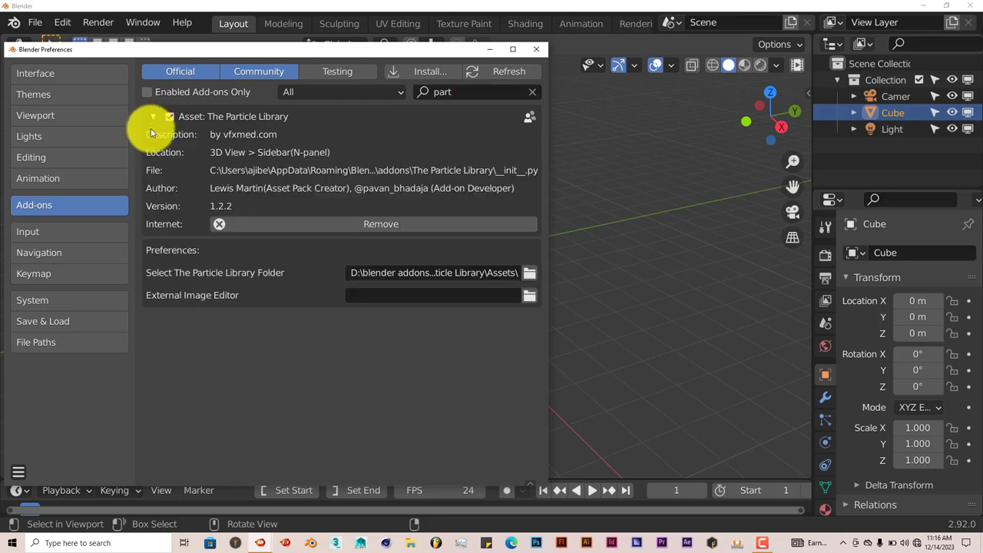
mouse_move(155, 328)
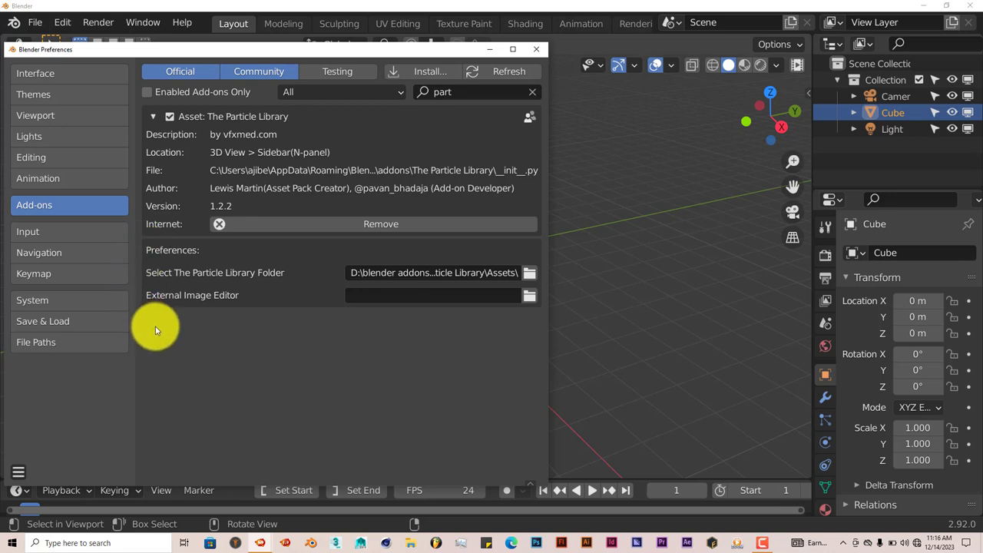
mouse_move(245, 348)
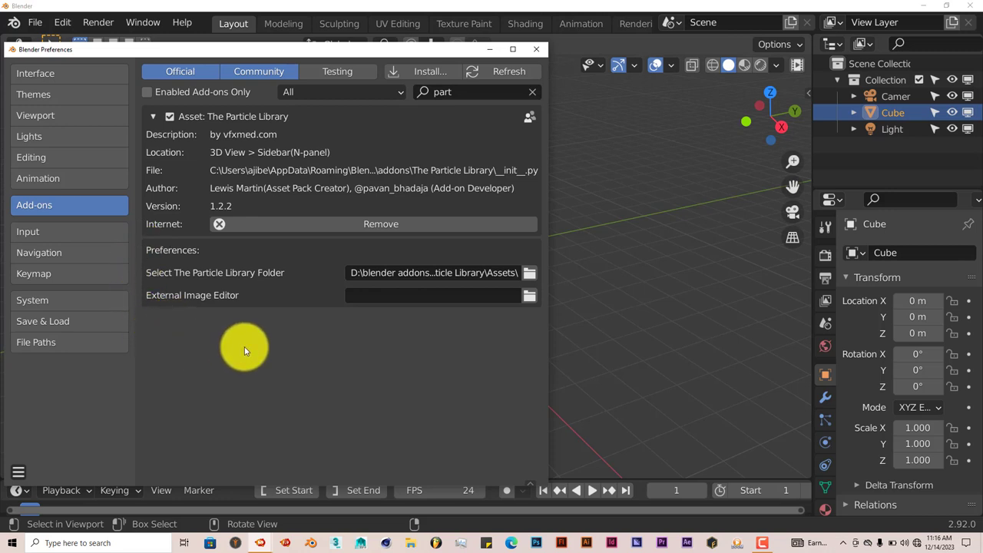
click(434, 272)
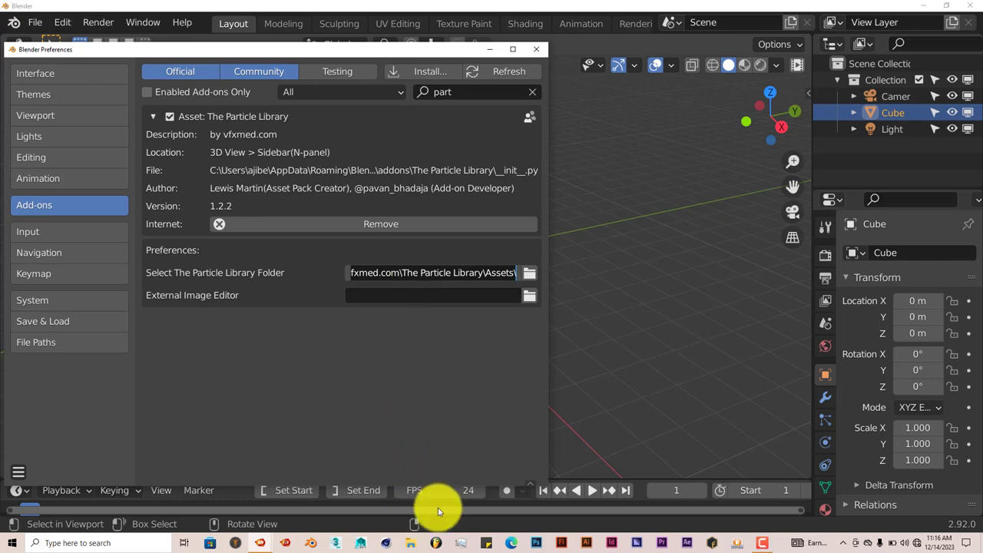
mouse_move(407, 534)
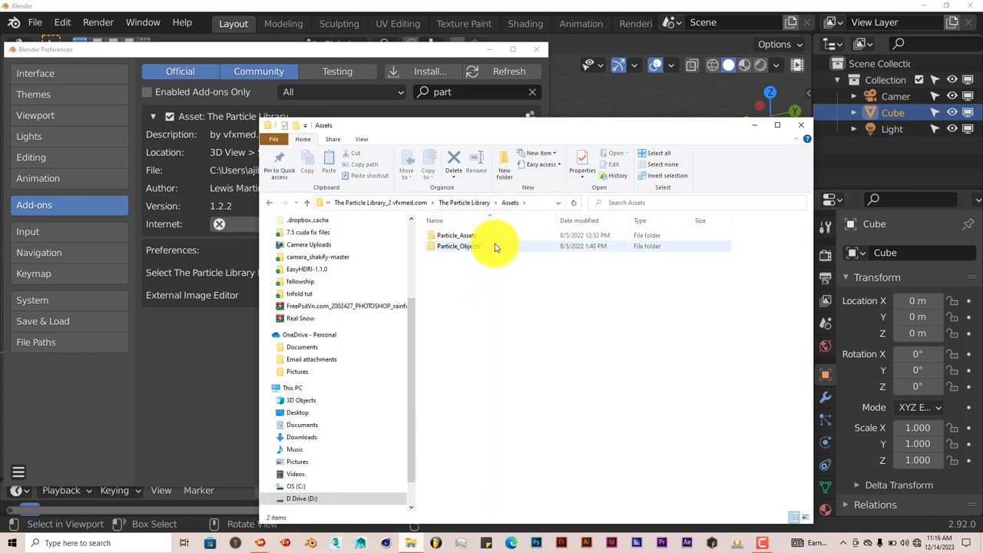
mouse_move(476, 235)
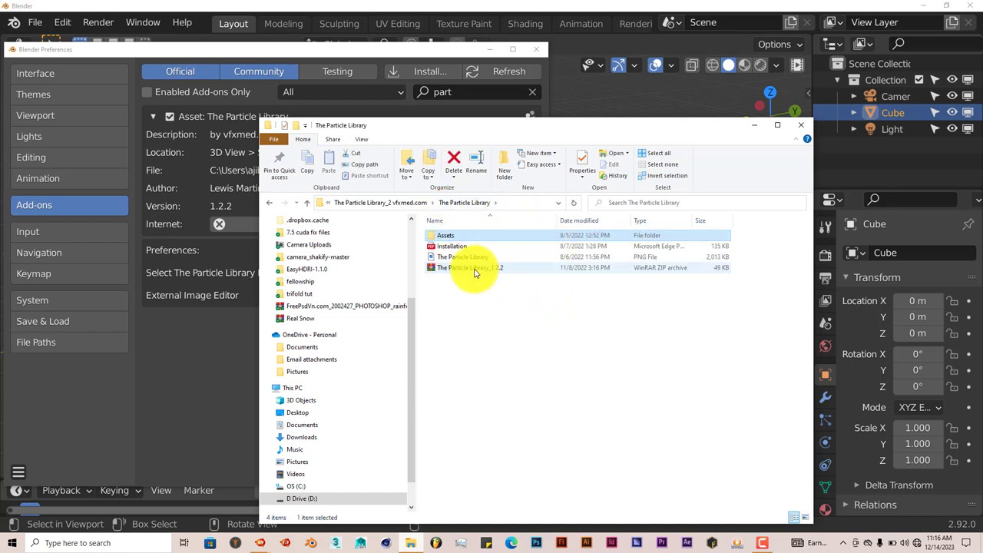
mouse_move(476, 267)
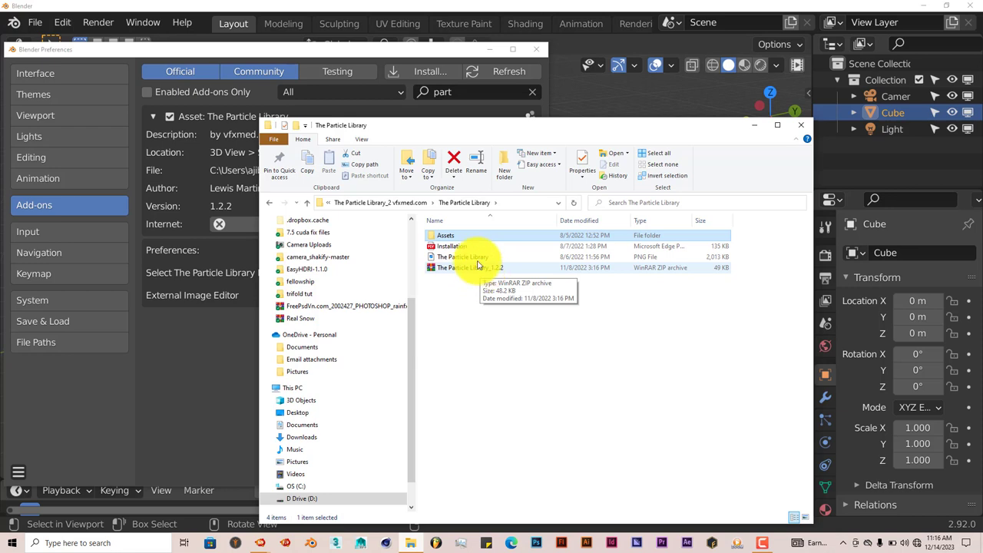
mouse_move(446, 235)
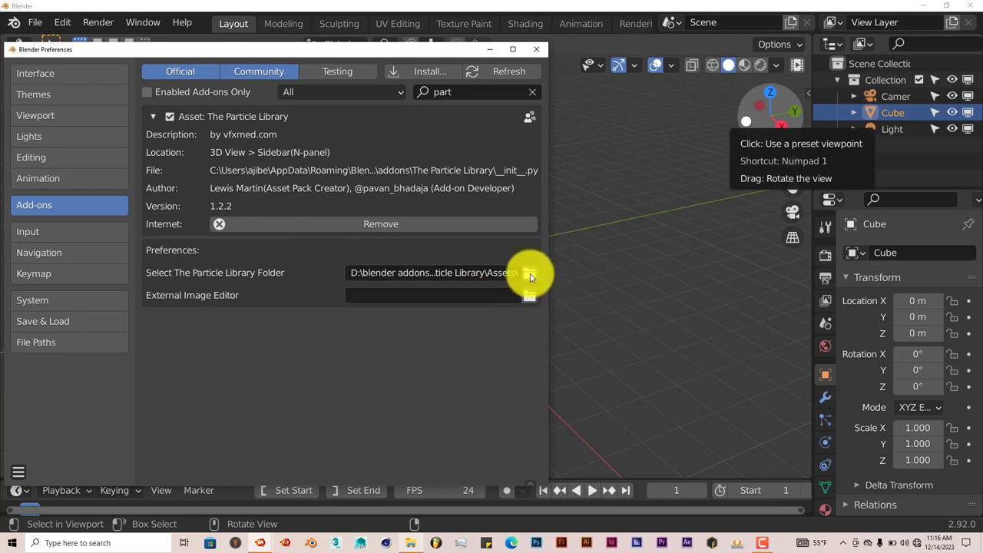
click(529, 272)
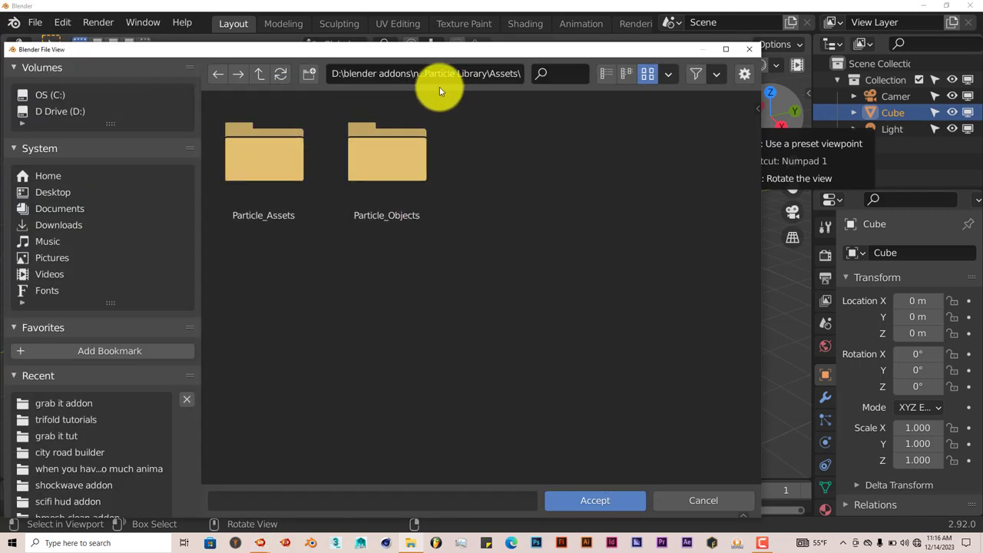
click(264, 153)
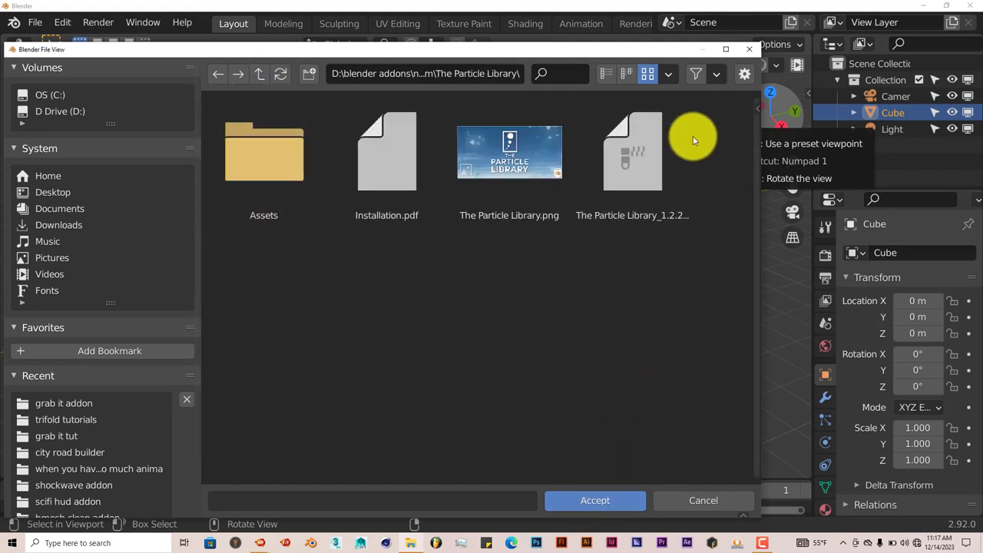
click(594, 500)
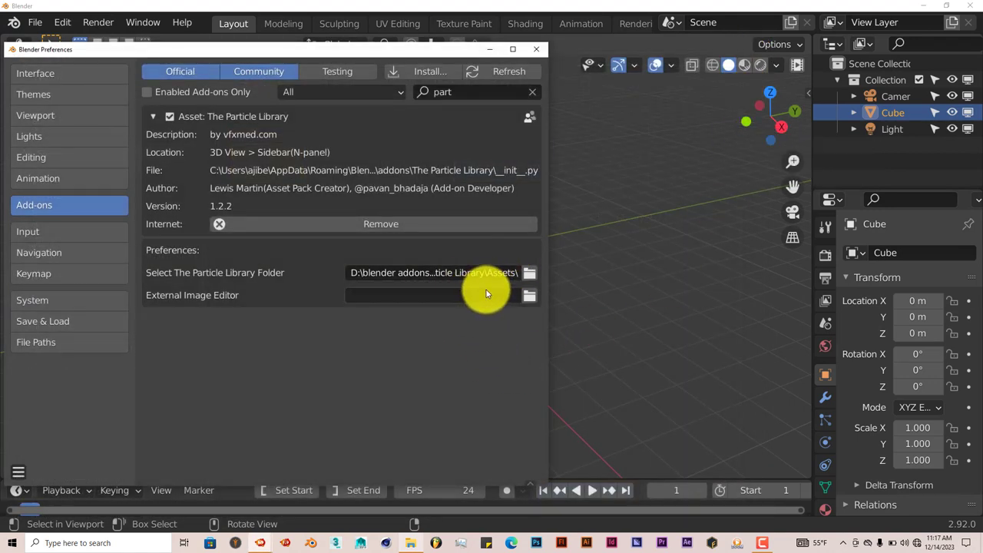
mouse_move(452, 372)
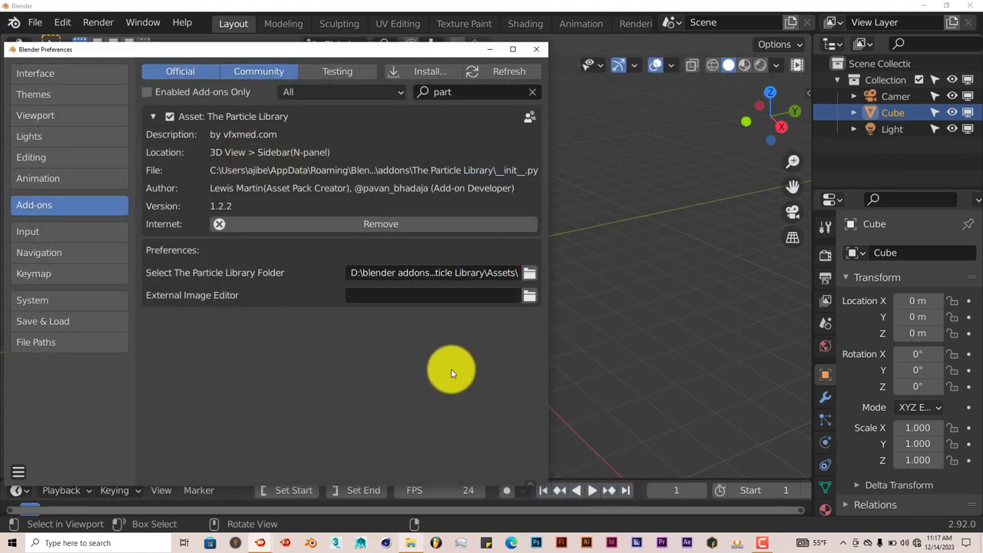
mouse_move(440, 200)
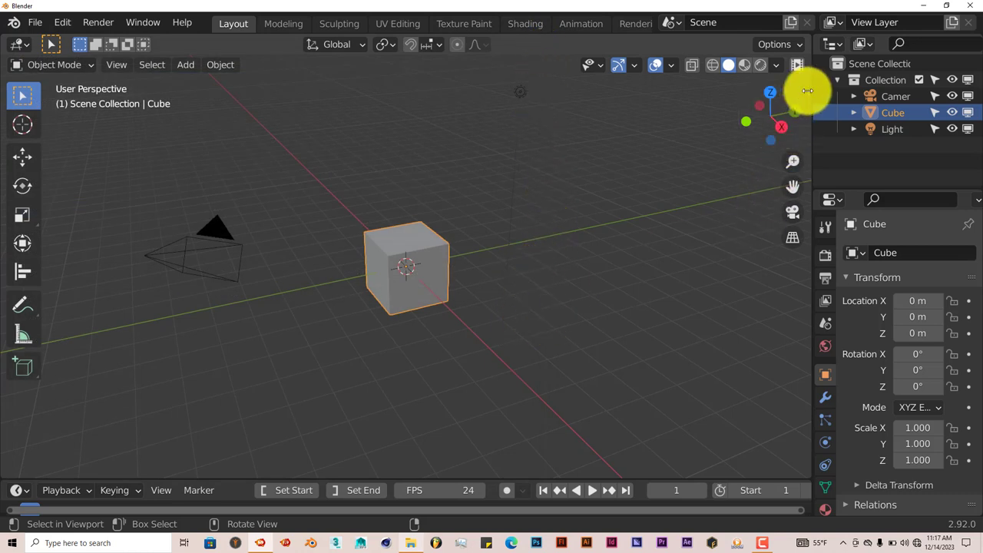
- Open The Particle Library assets panel and choose Bird_Flock_001 from the Boids category
click(807, 91)
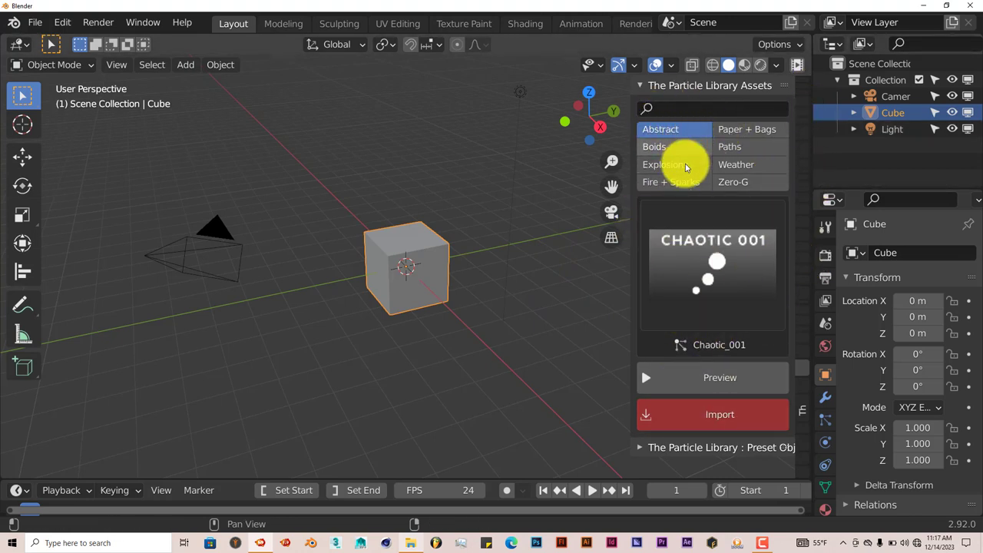
mouse_move(749, 123)
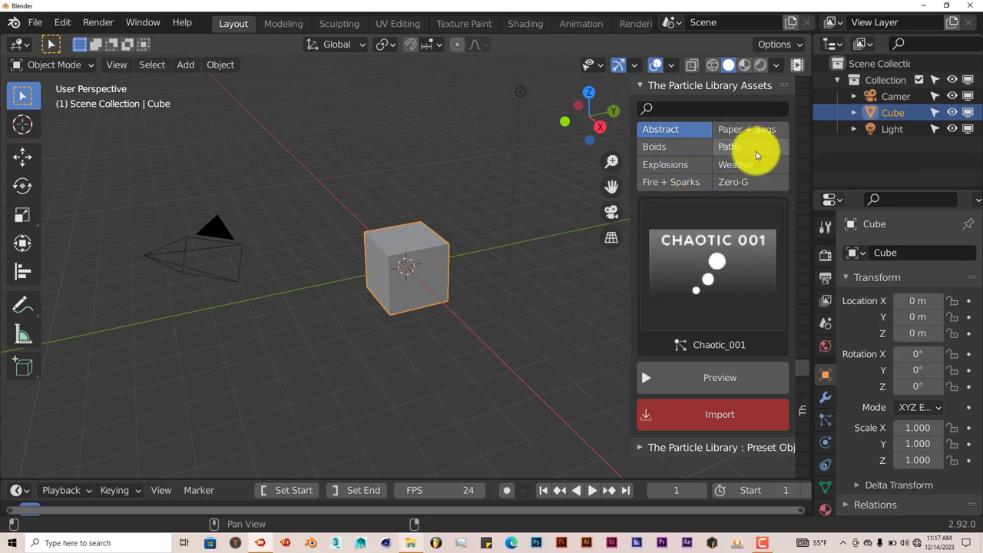
mouse_move(449, 382)
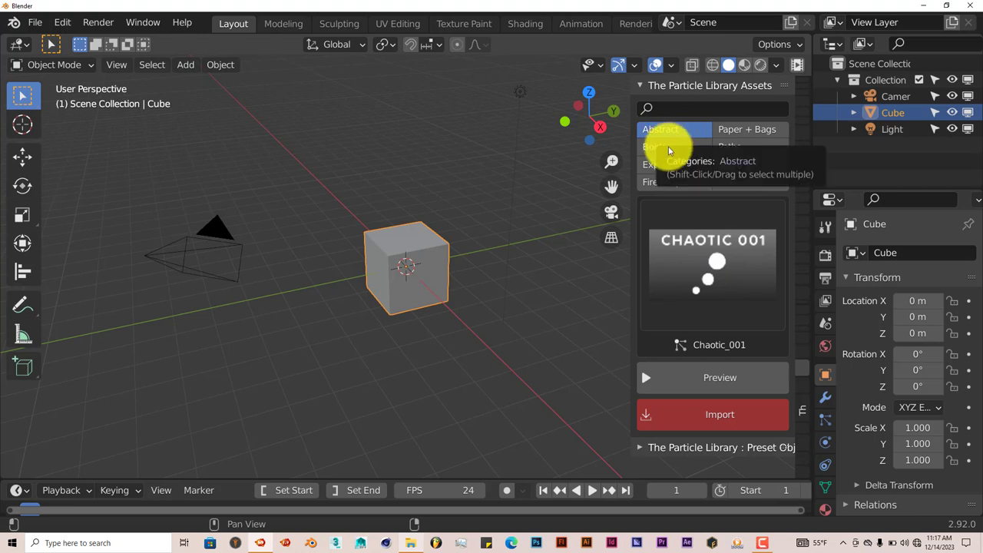
click(656, 147)
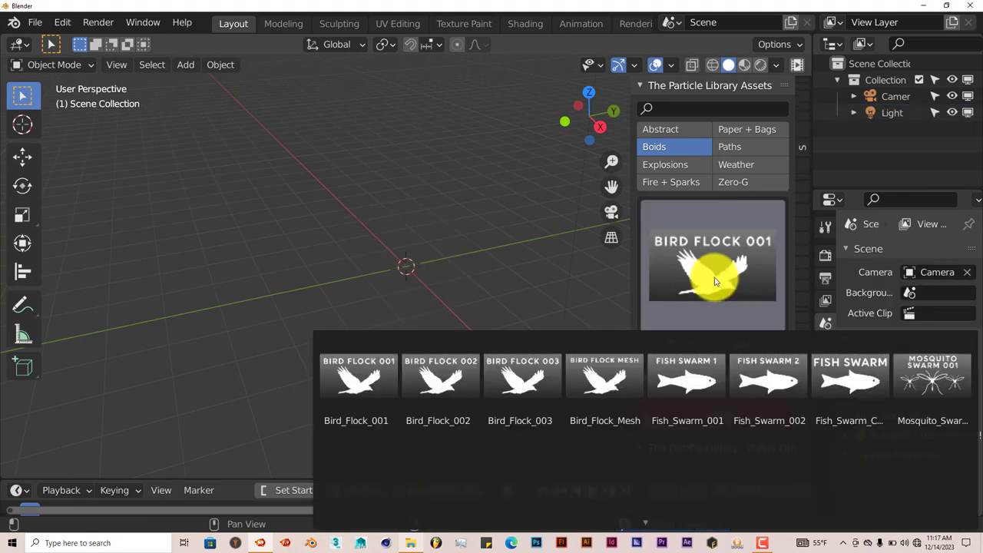
click(604, 382)
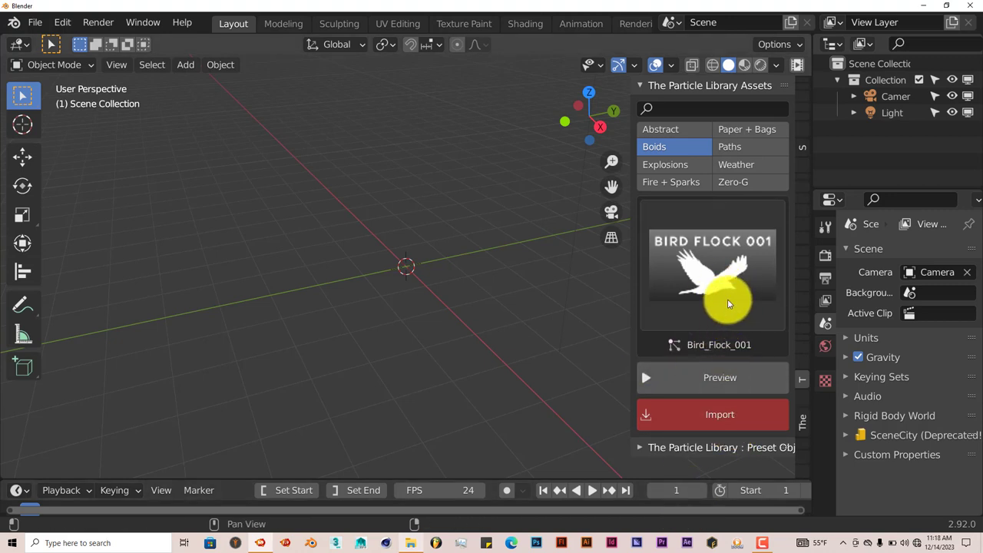
mouse_move(718, 281)
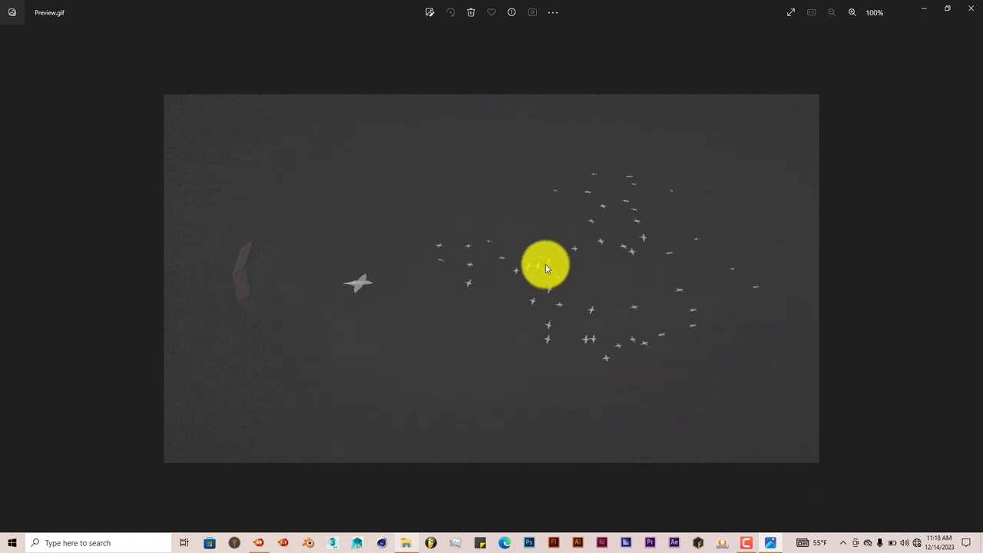
mouse_move(522, 373)
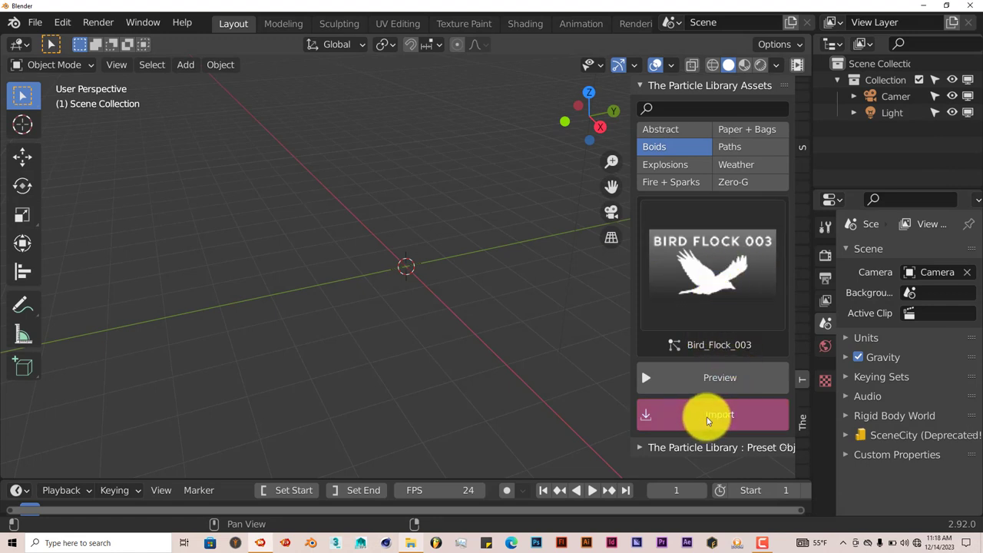
- Import Bird_Flock_003, drag the bird object left, then play and rewind the animation
click(719, 414)
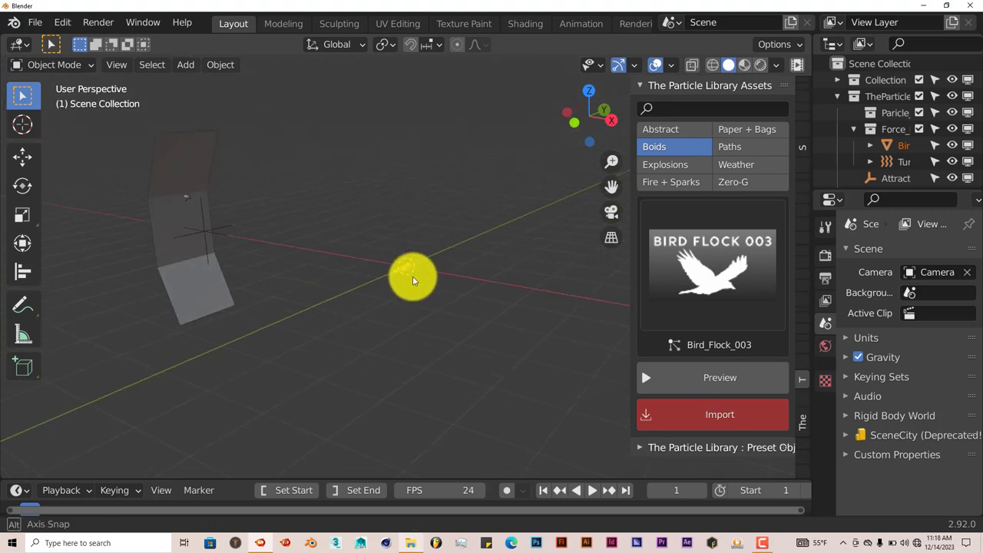
click(591, 490)
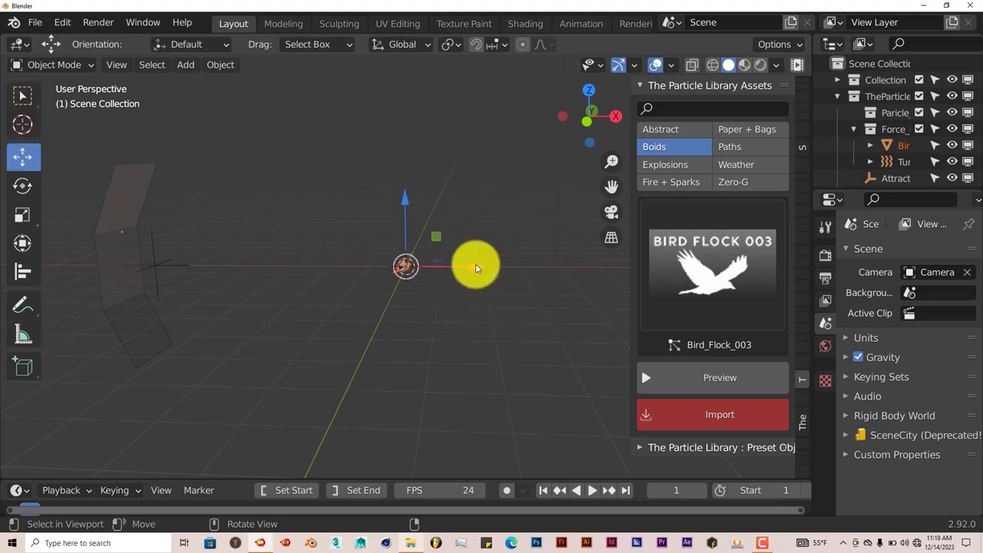
drag(477, 265, 169, 253)
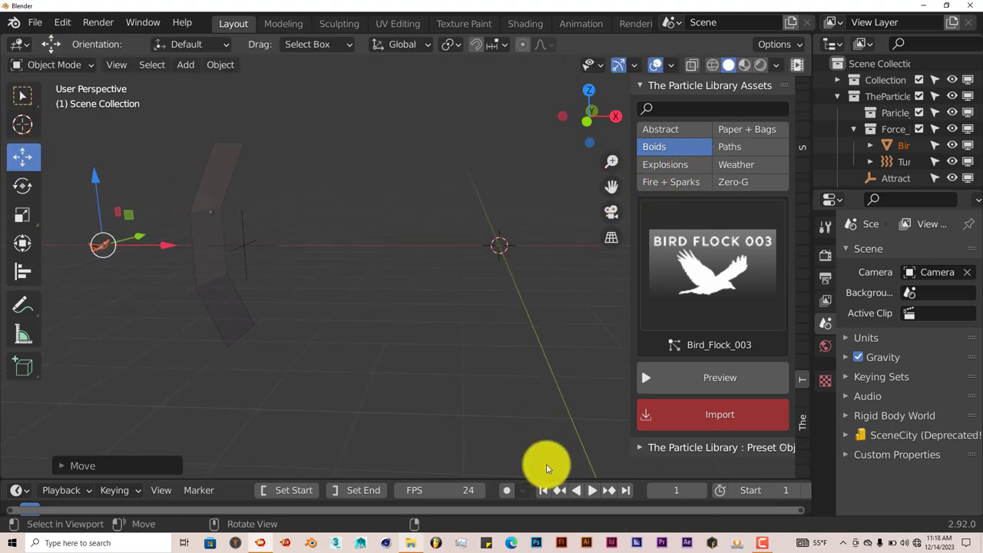
click(591, 490)
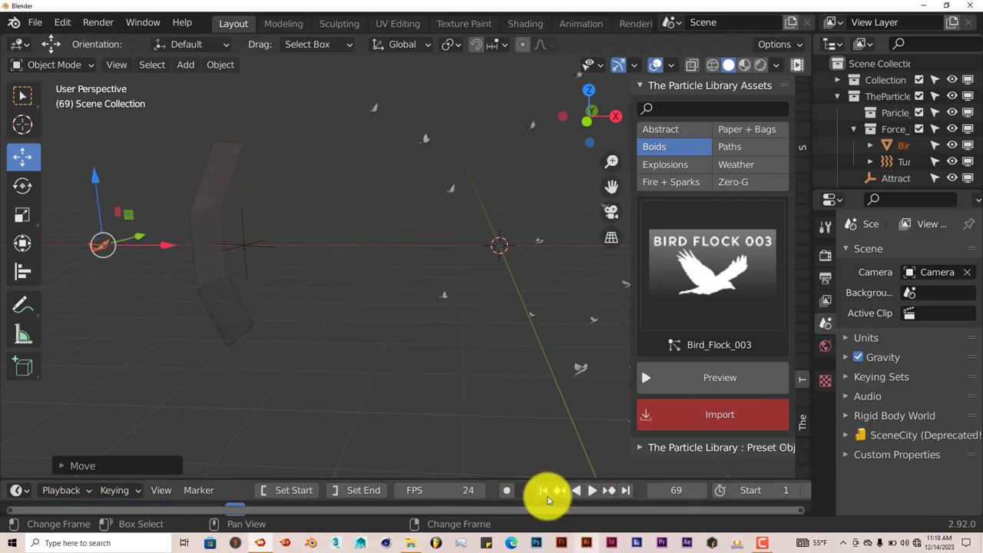
click(544, 491)
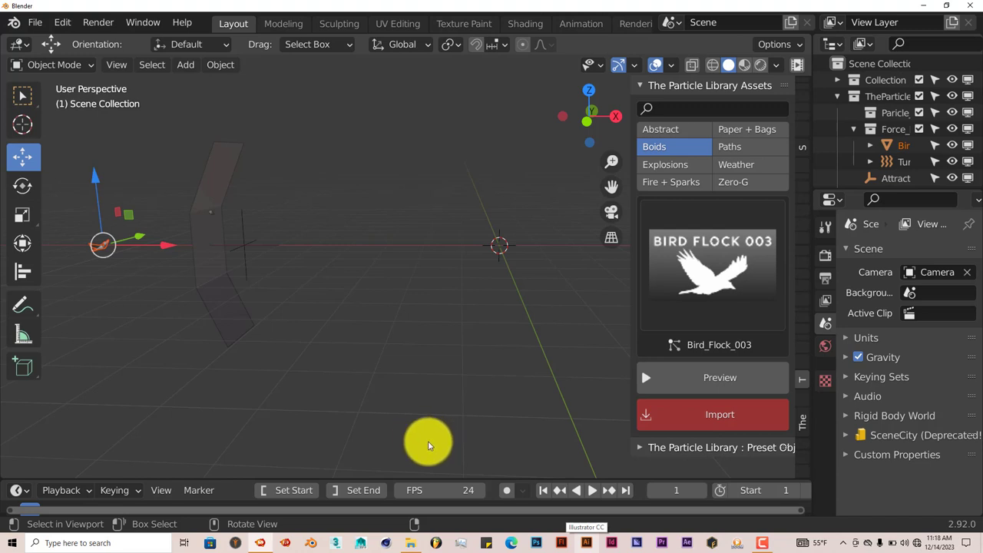
mouse_move(473, 387)
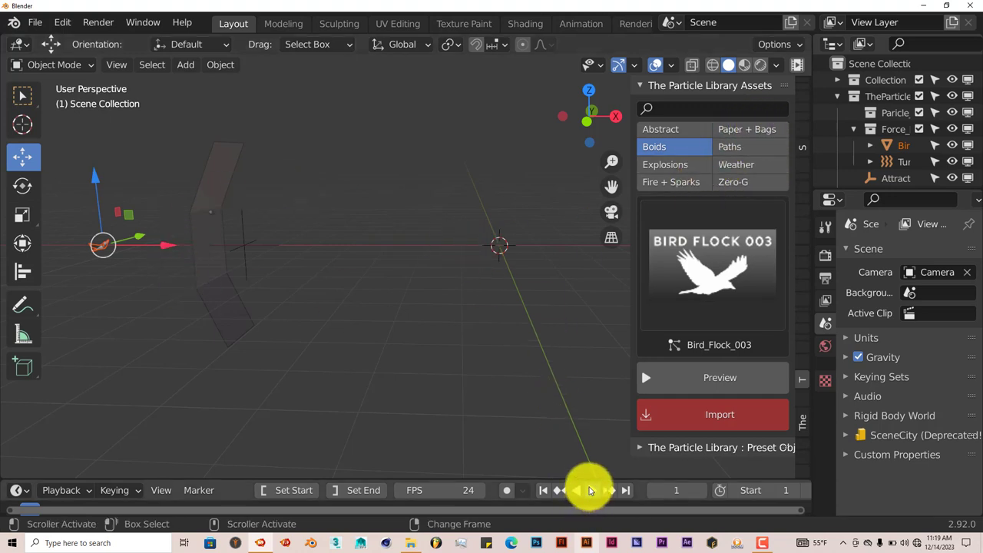
- Play the flock animation in Rendered viewport shading and orbit around the birds
click(592, 490)
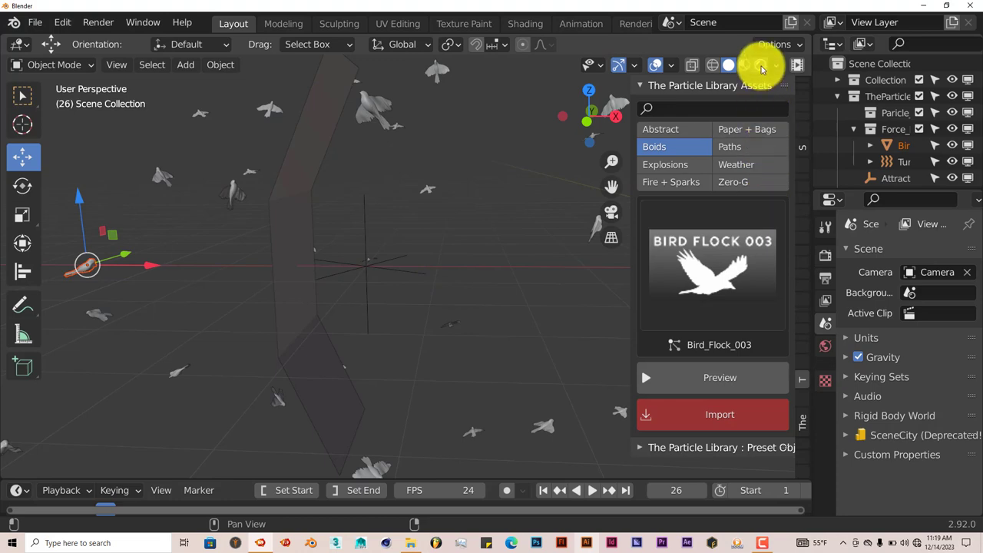
click(760, 65)
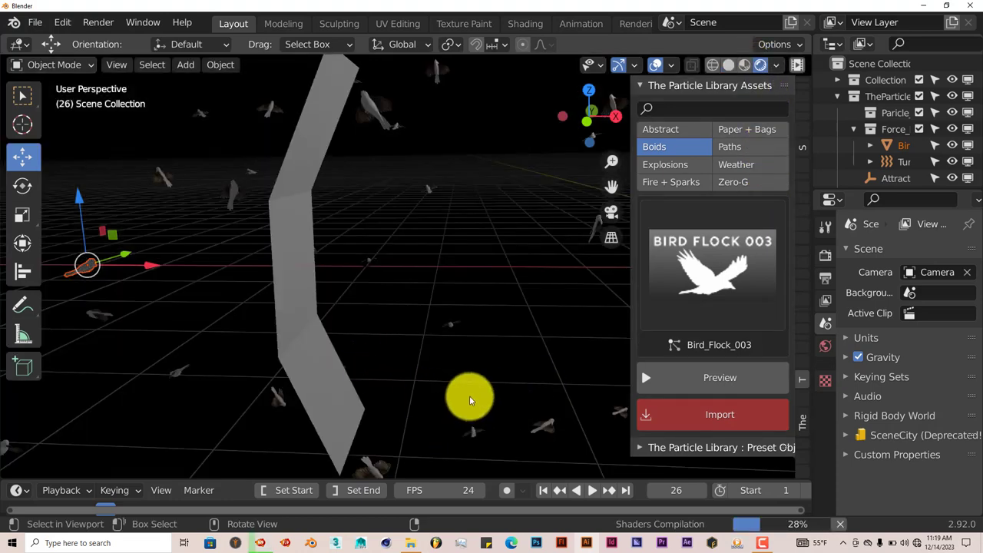
mouse_move(556, 454)
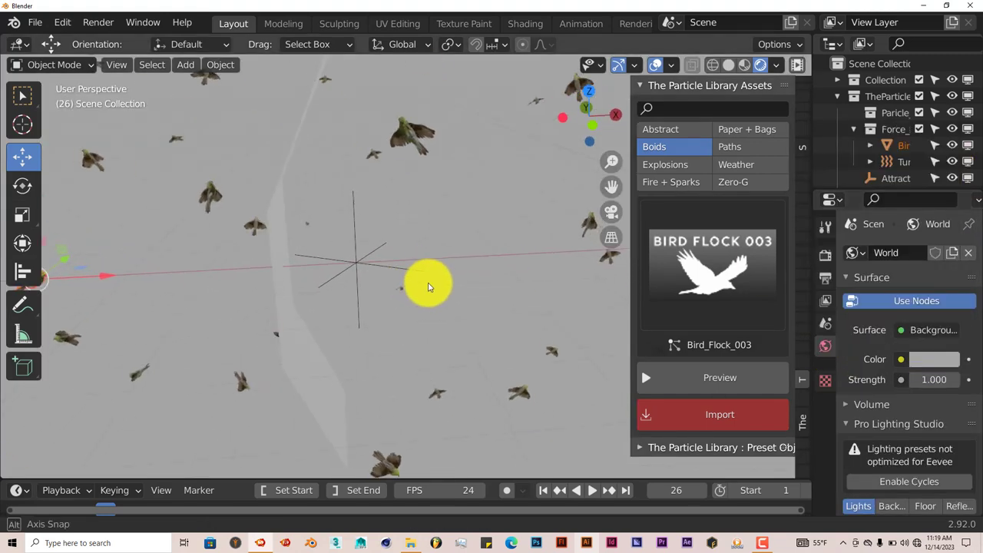
drag(430, 288, 450, 311)
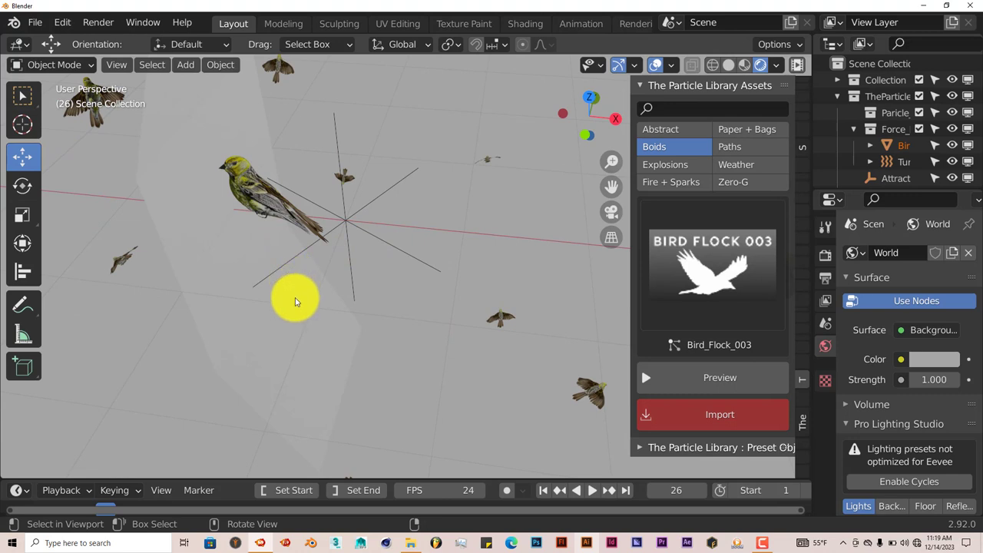
mouse_move(294, 298)
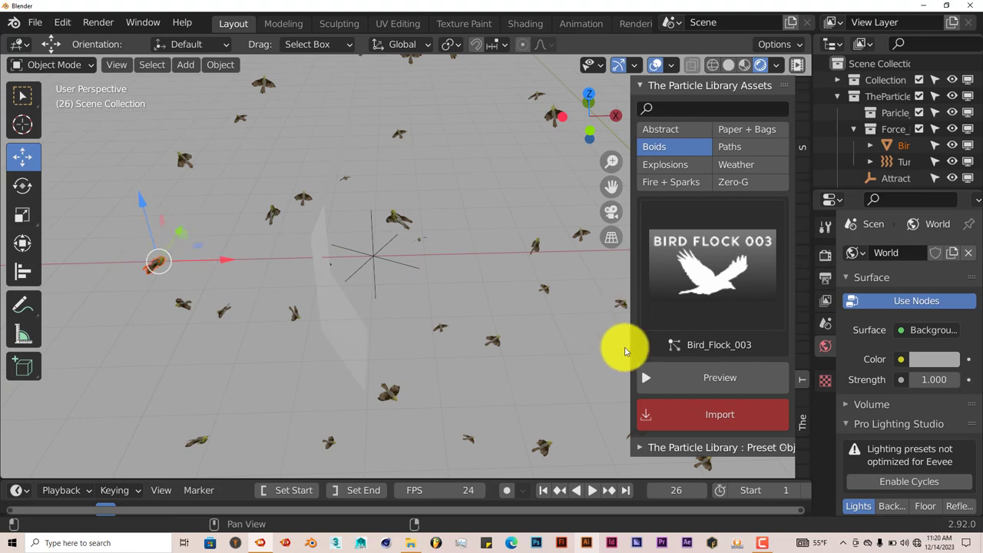
mouse_move(298, 184)
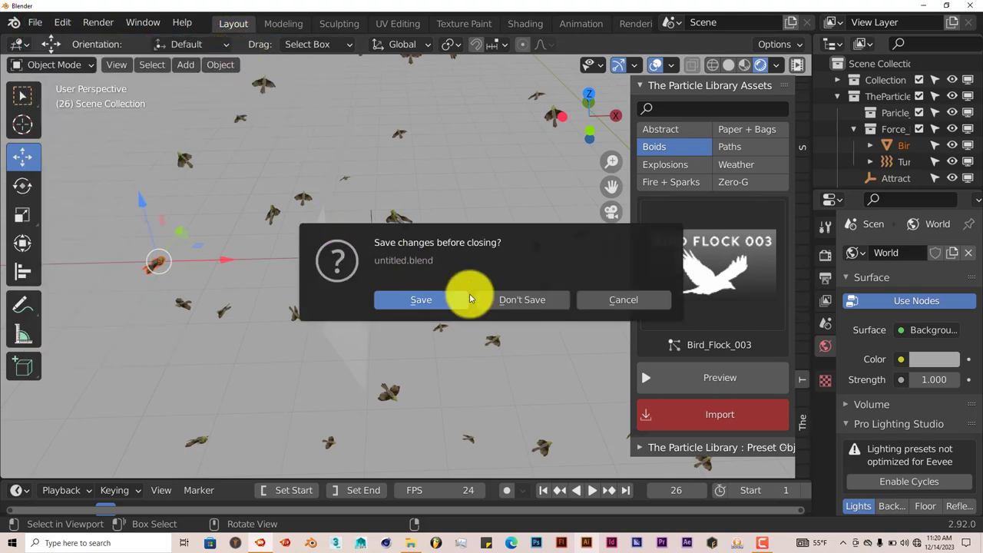
- Discard unsaved changes for a fresh scene and choose the Twister_002 preset
click(521, 299)
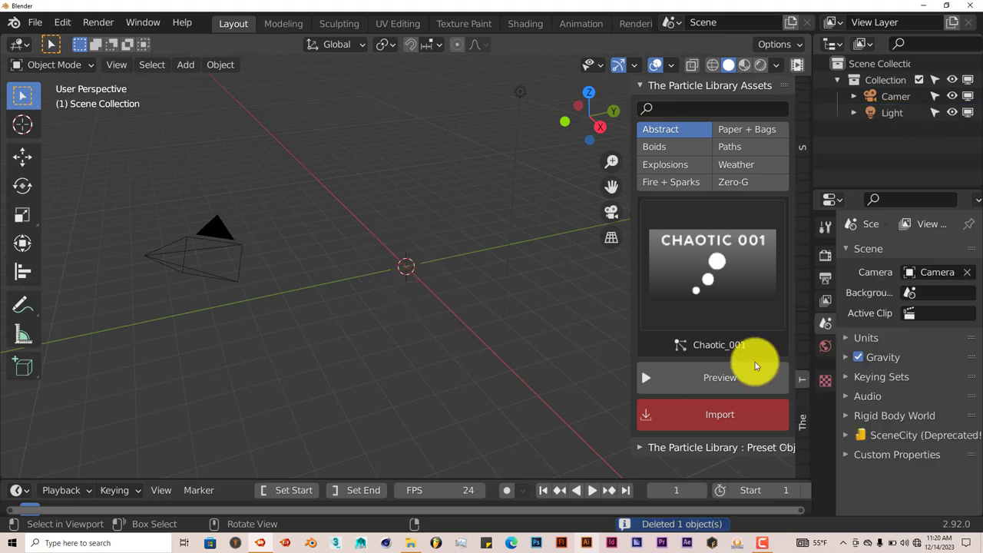
mouse_move(714, 269)
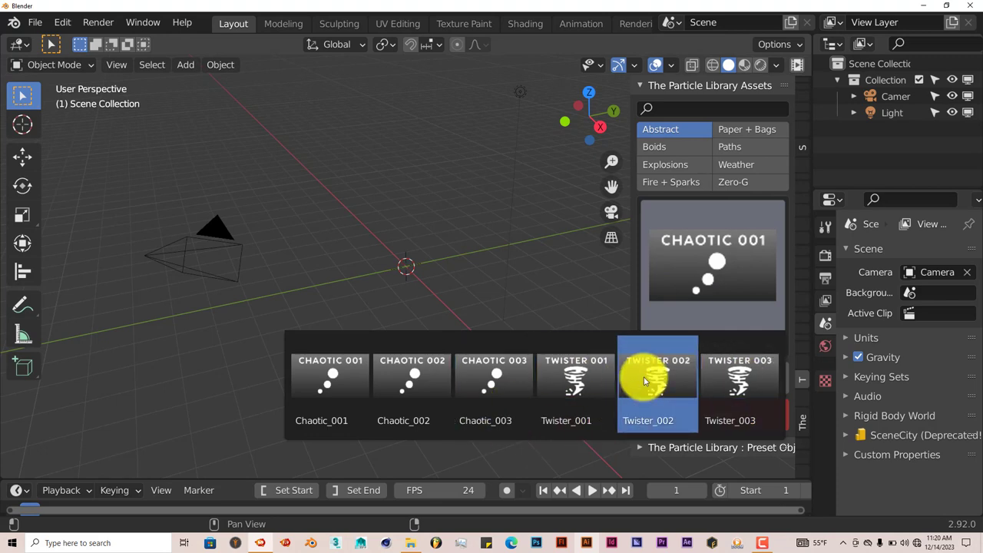
click(658, 376)
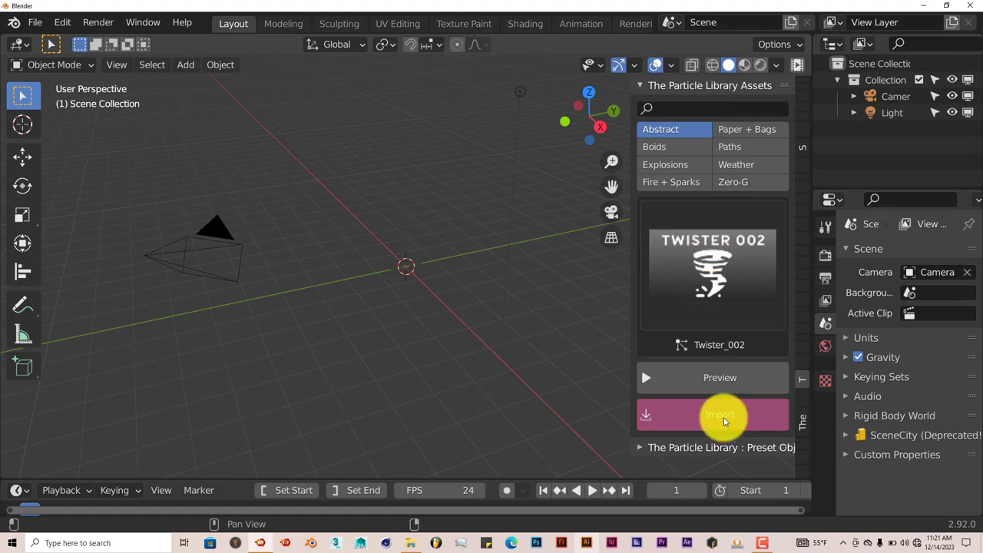
- Import the Twister_002 emitter and pick Bee from the preset object thumbnails
click(720, 414)
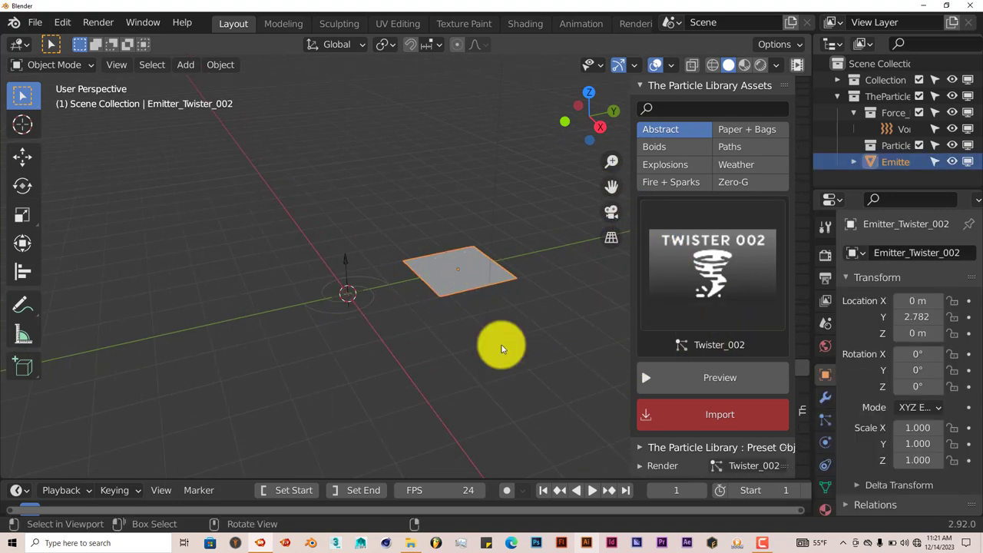
mouse_move(641, 451)
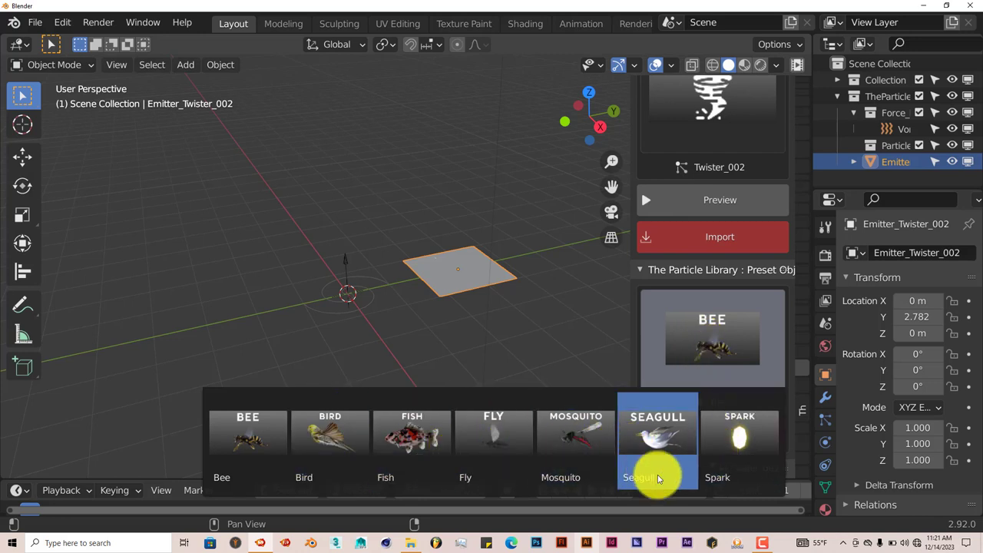
mouse_move(739, 438)
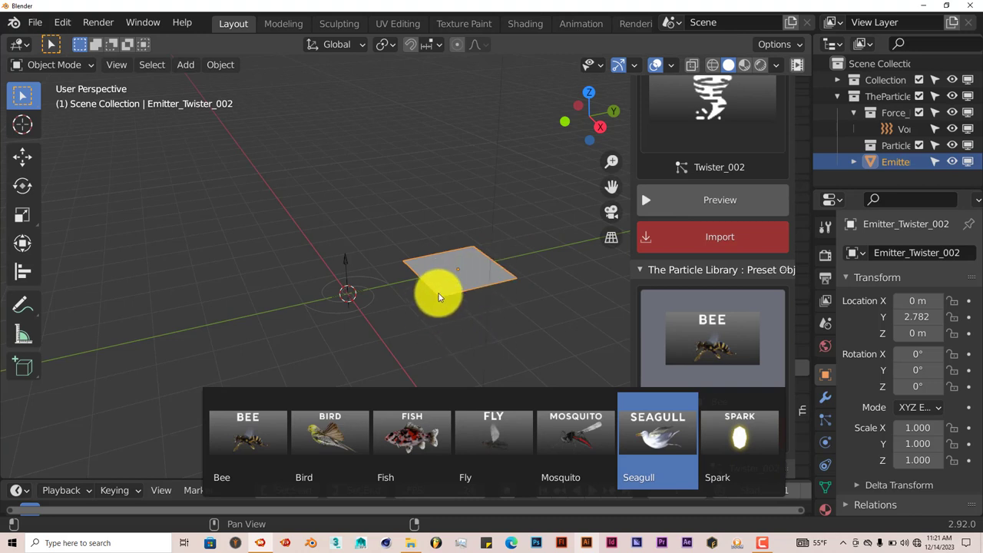
click(248, 432)
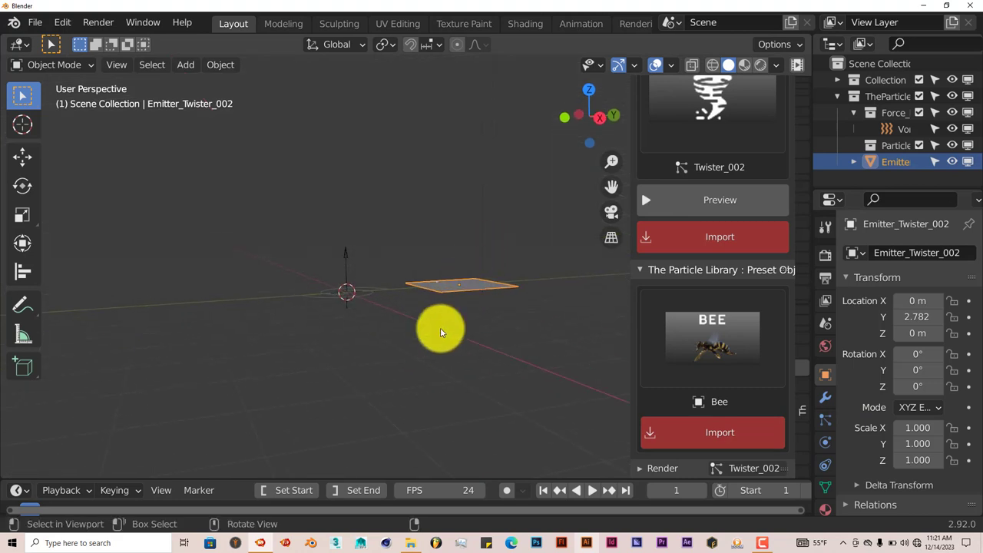
click(711, 338)
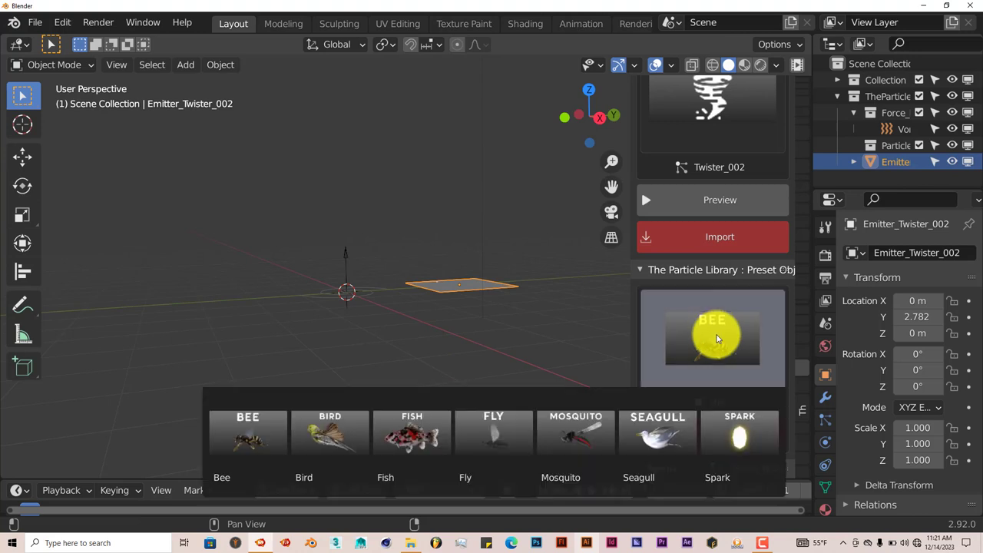
click(412, 438)
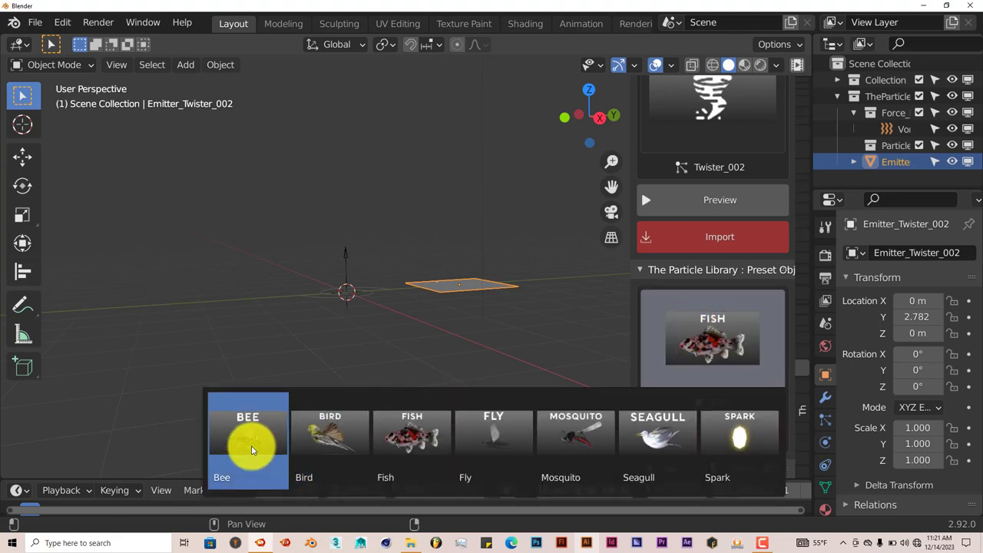
click(248, 442)
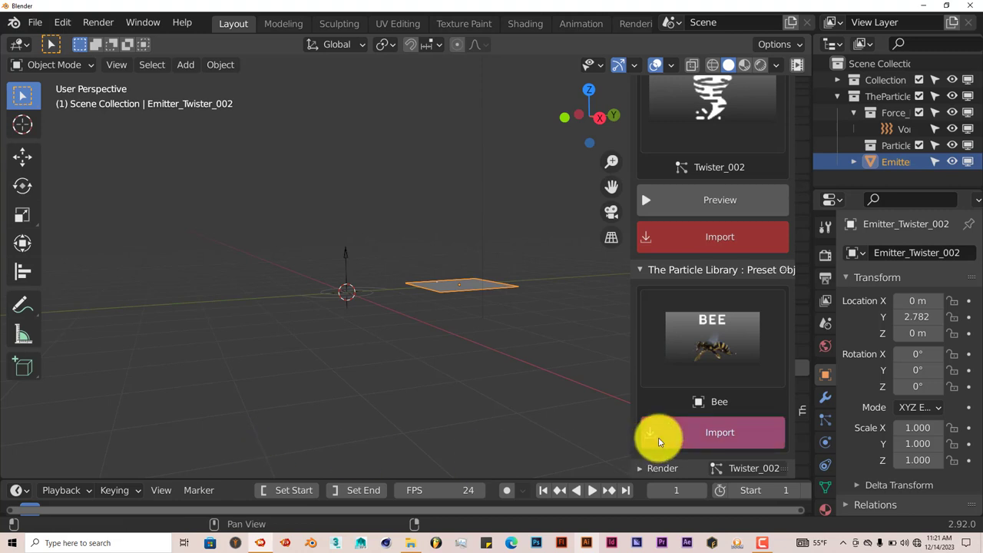
- Import the Bee preset object and drag it off to the left of the plane
click(719, 432)
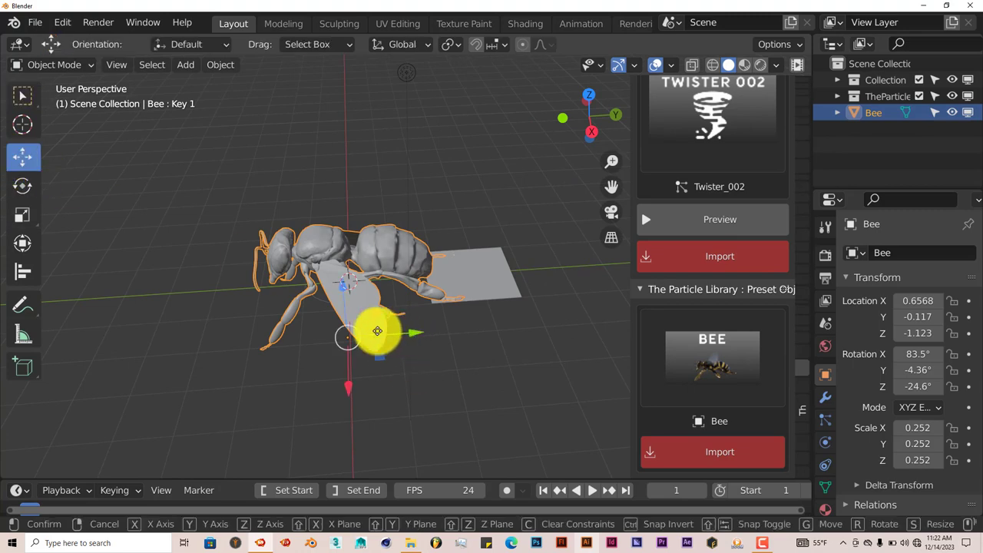
drag(377, 331, 238, 378)
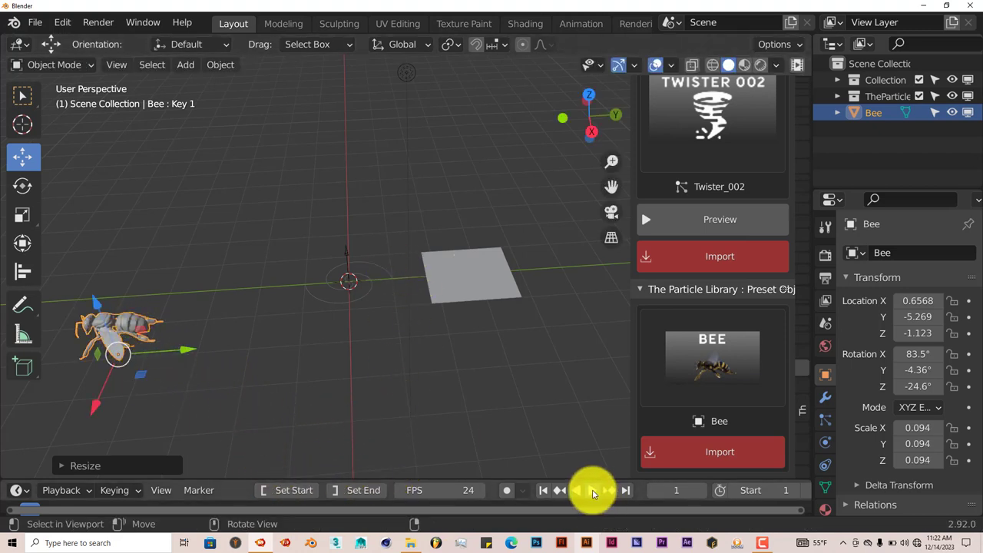
click(585, 490)
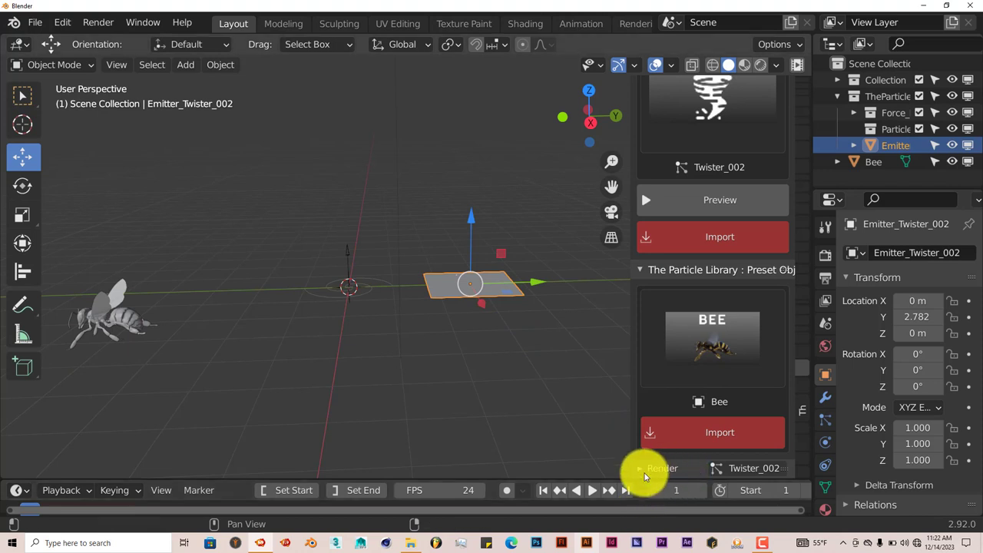
- Set Twister_002 particles to render as Object, using Bee as the instance object
scroll(down, 3)
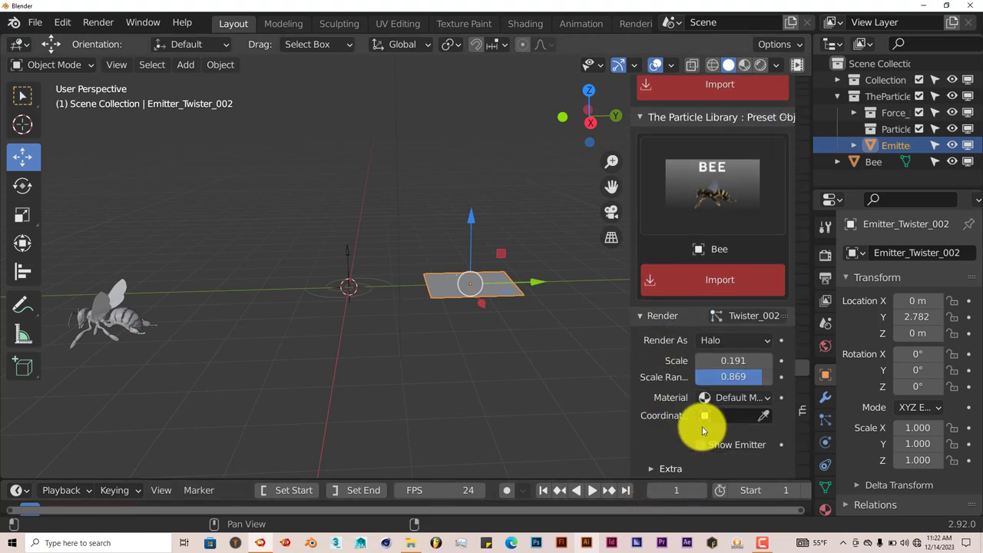
click(736, 341)
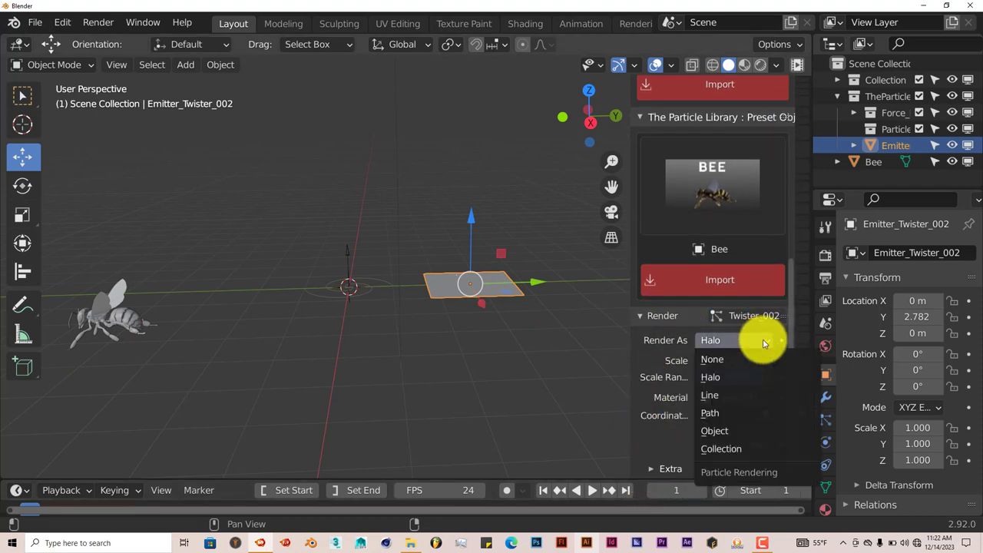
click(714, 431)
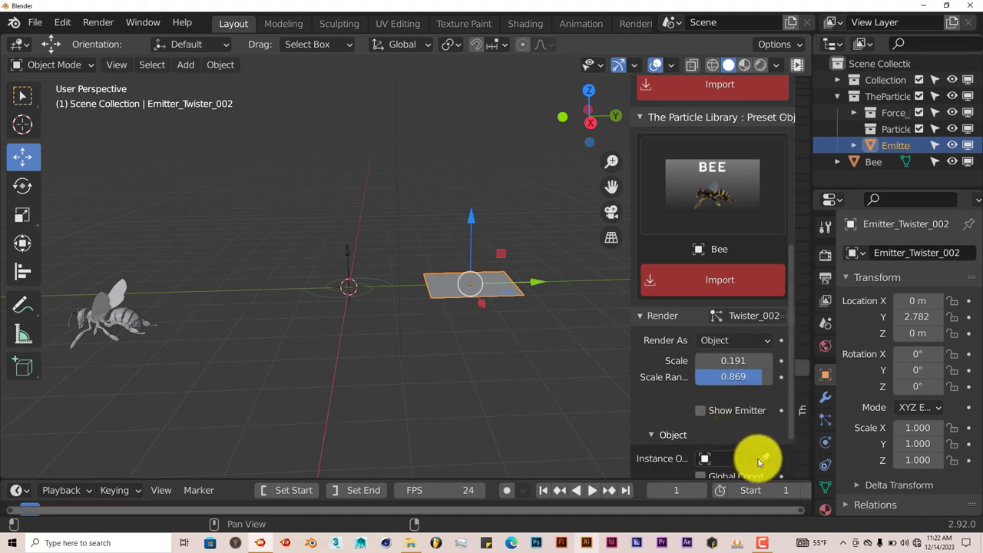
scroll(down, 3)
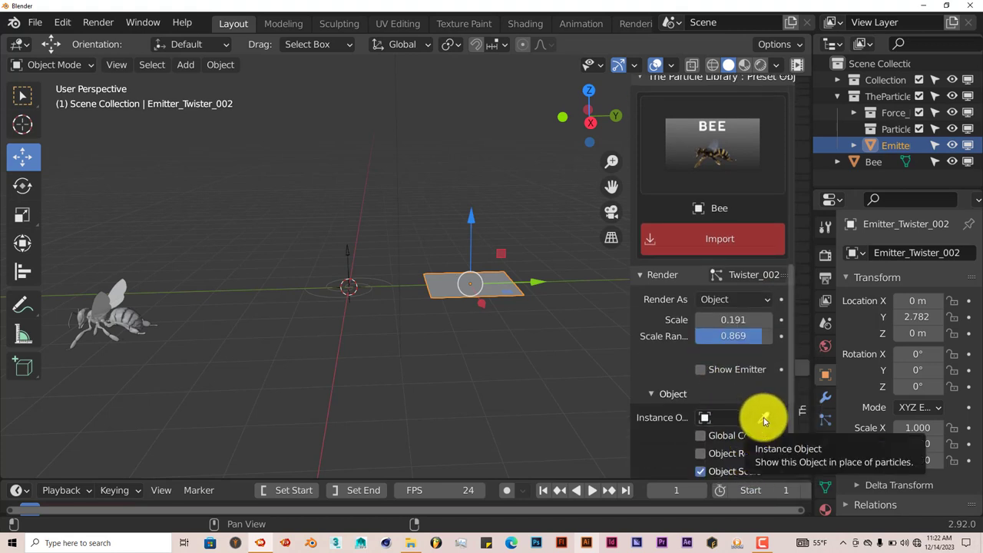
click(763, 417)
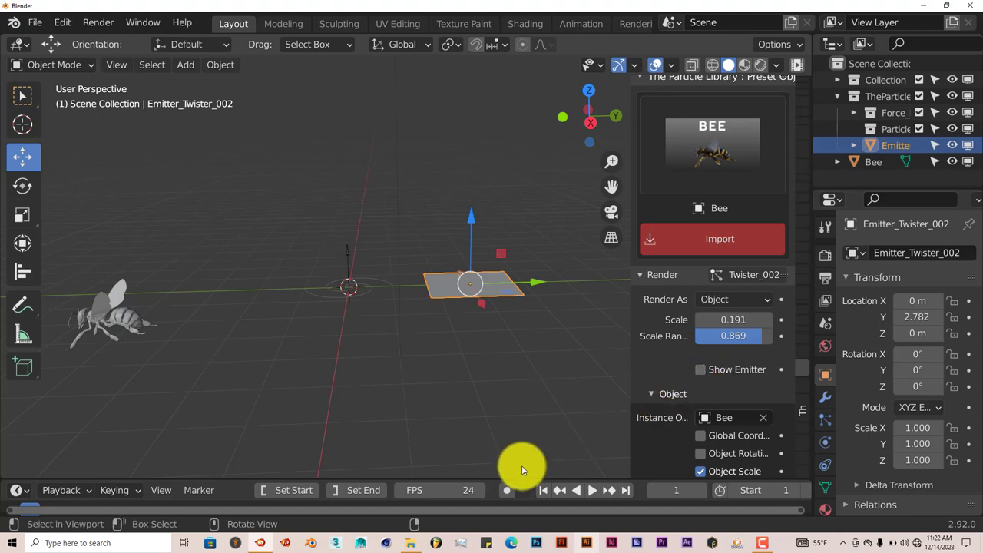
click(592, 490)
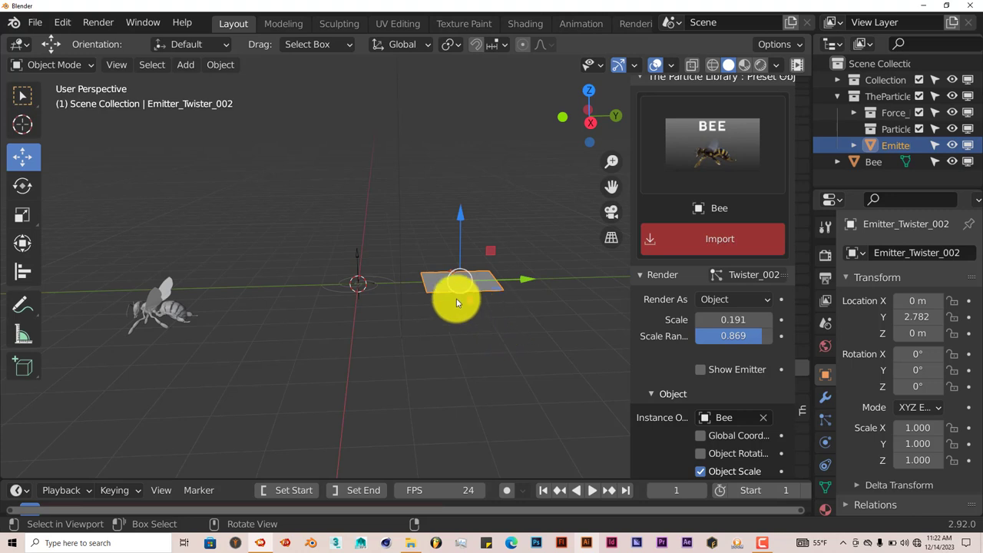
drag(457, 300, 477, 299)
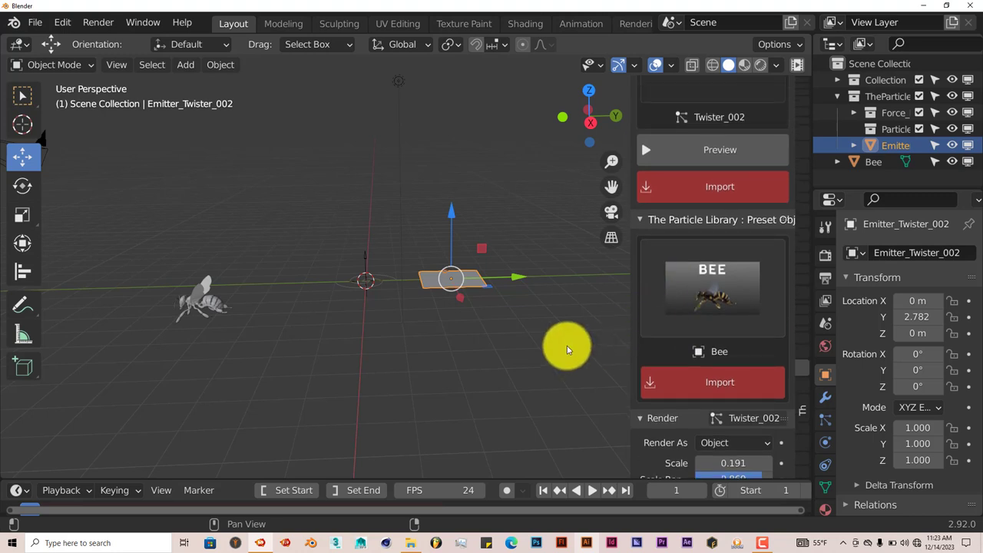
- Start a new file without saving, then pick Snow_Heavy from the Weather presets gallery
click(34, 22)
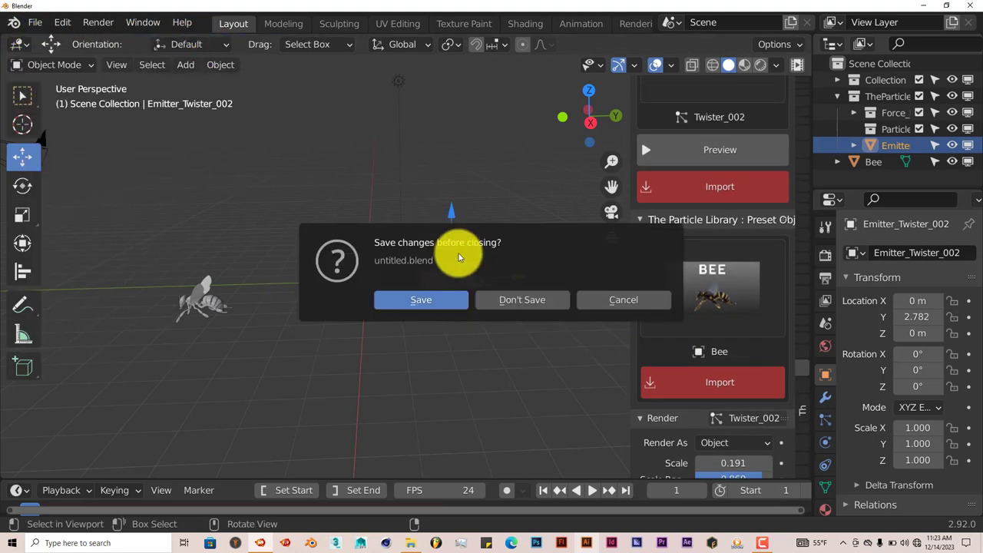
click(522, 299)
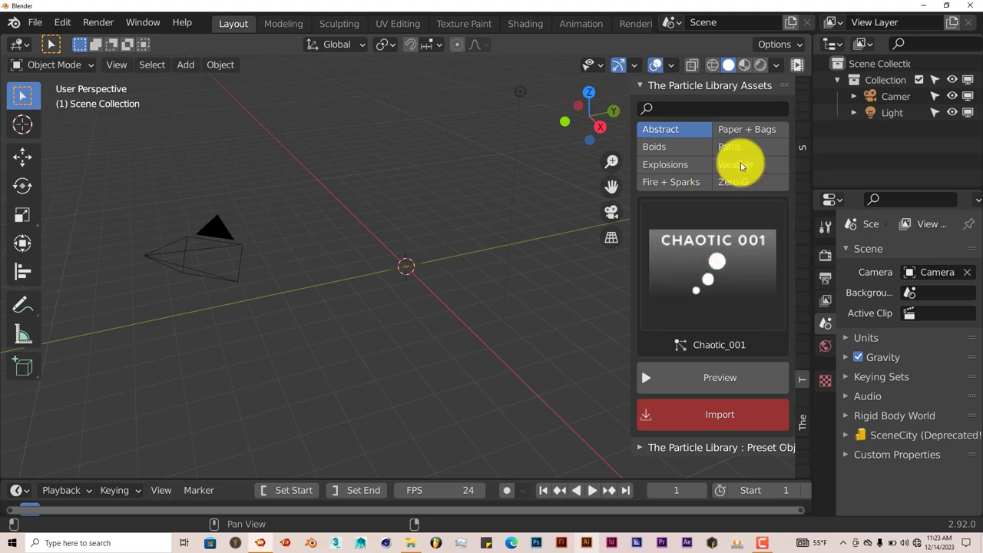
click(735, 165)
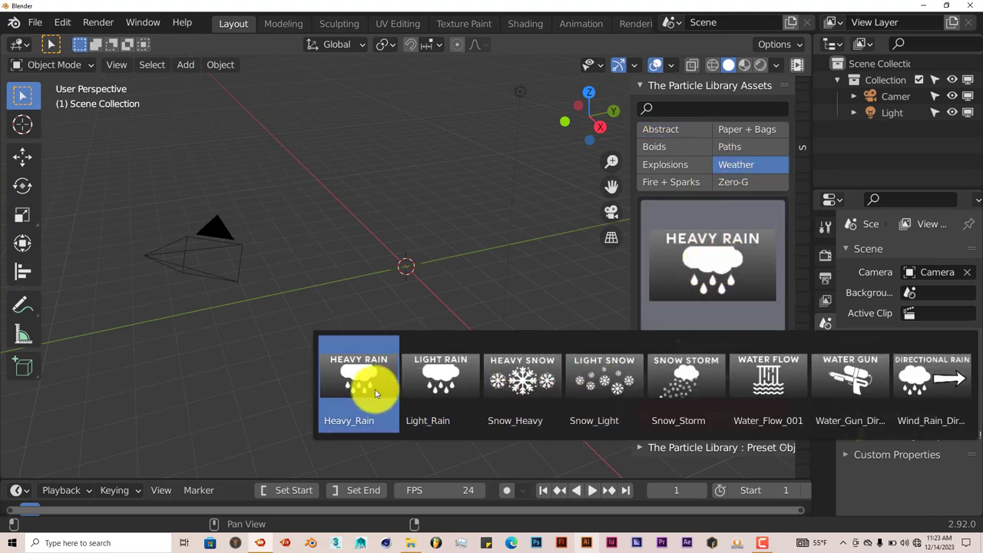
mouse_move(932, 388)
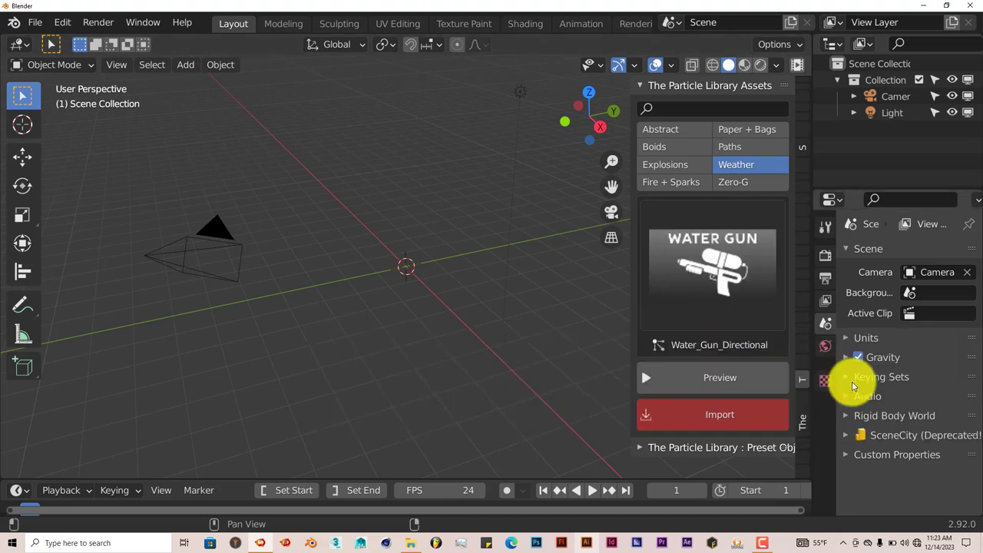
click(720, 377)
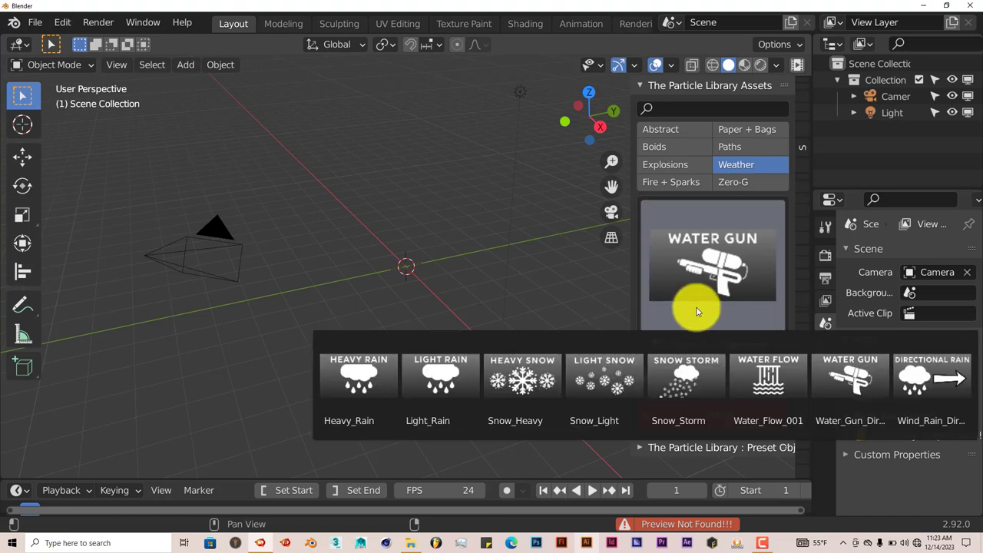
click(678, 376)
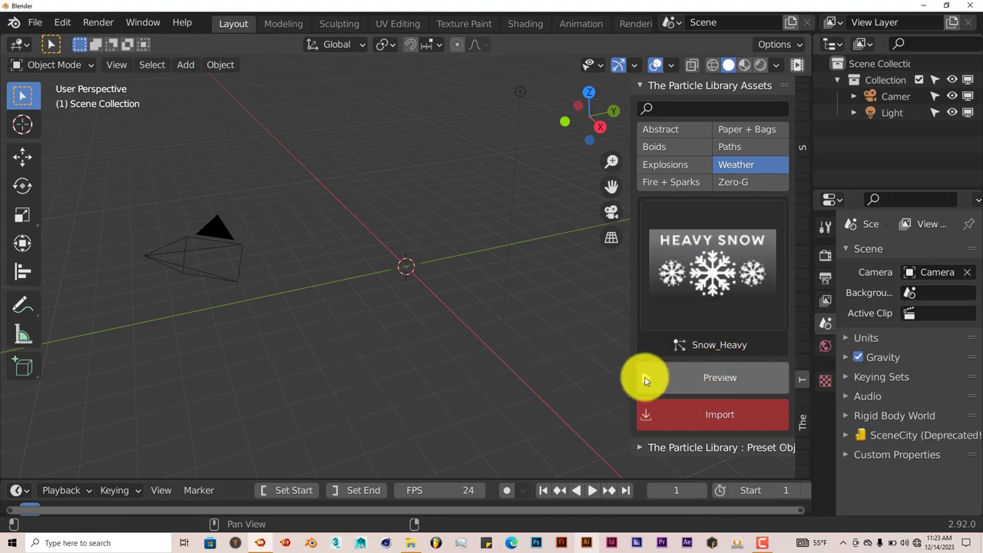
click(720, 377)
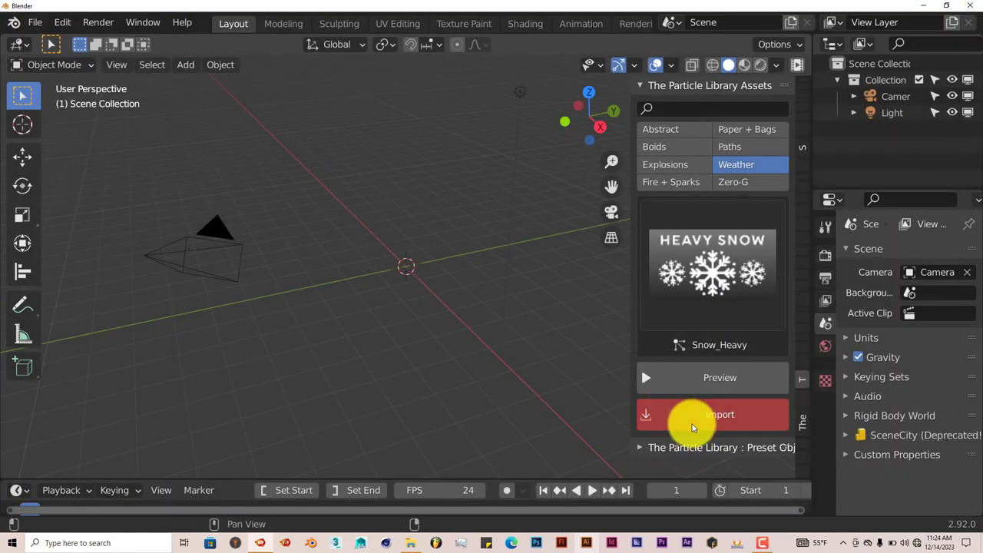
- Import the Snow_Heavy emitter plane and icosphere flakes into the scene
click(720, 414)
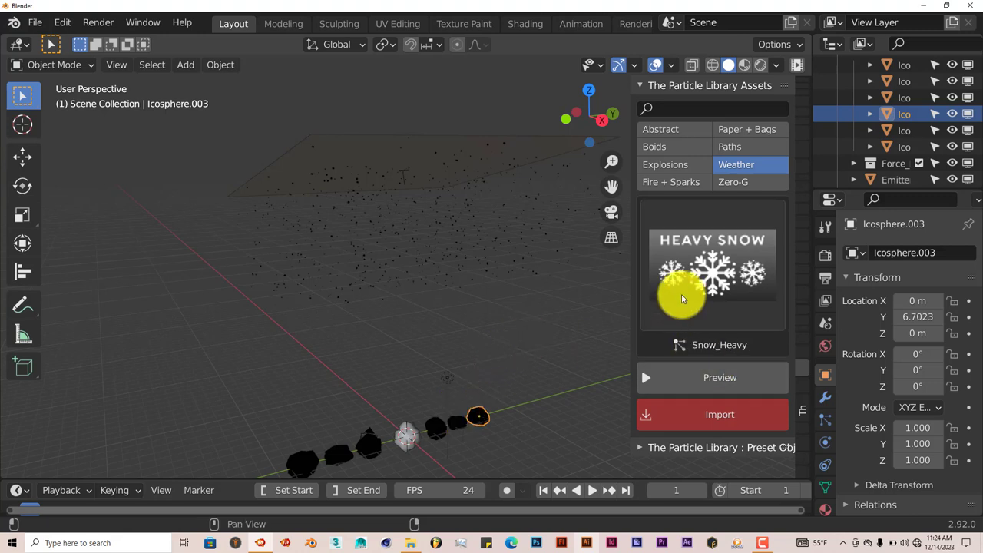
mouse_move(713, 264)
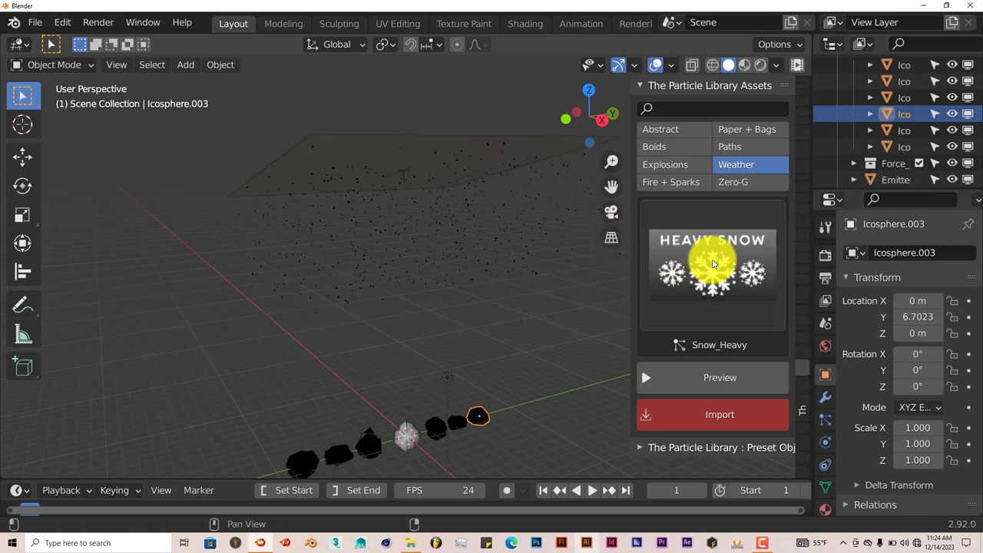
mouse_move(706, 284)
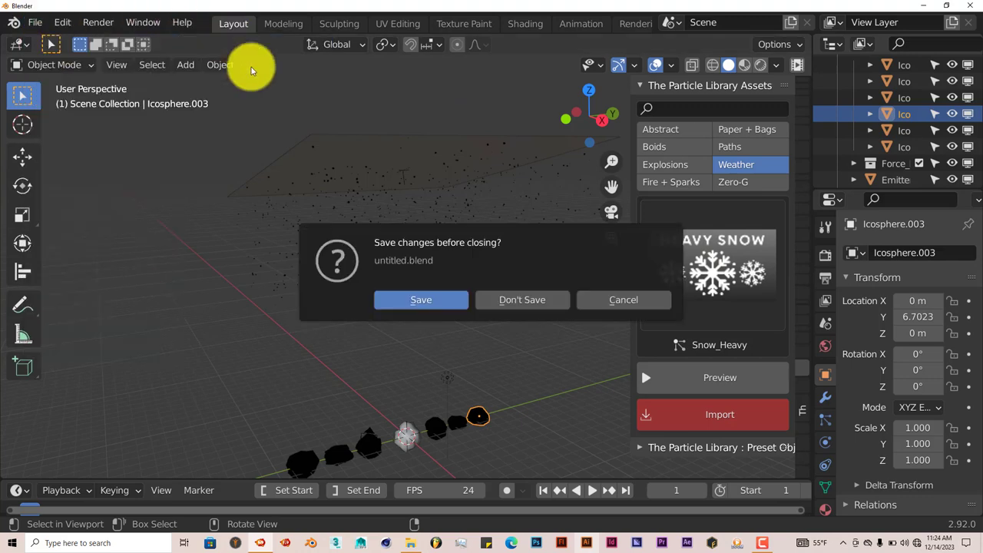
- Discard changes for a new scene, choose the Heavy_Rain weather preset, and select the default cube
click(522, 299)
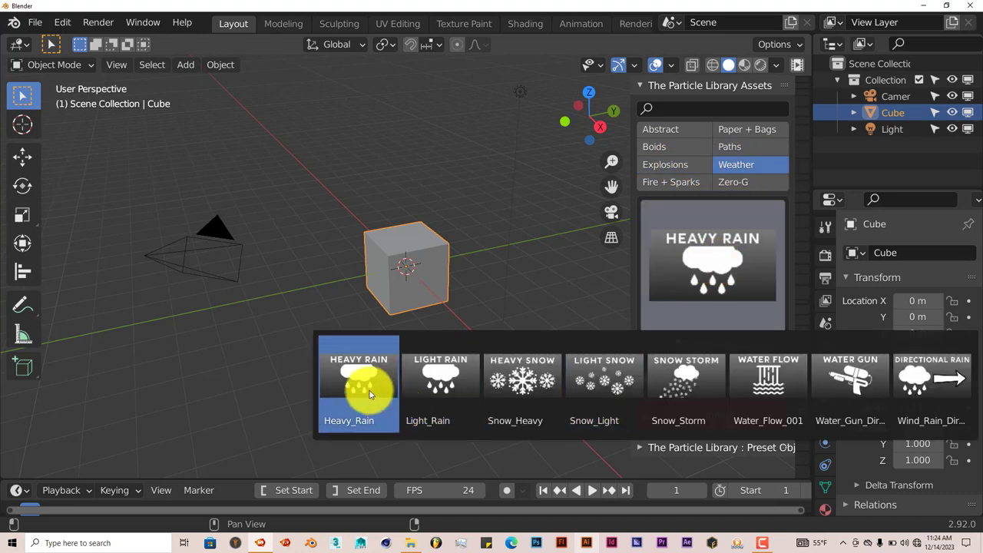
click(359, 384)
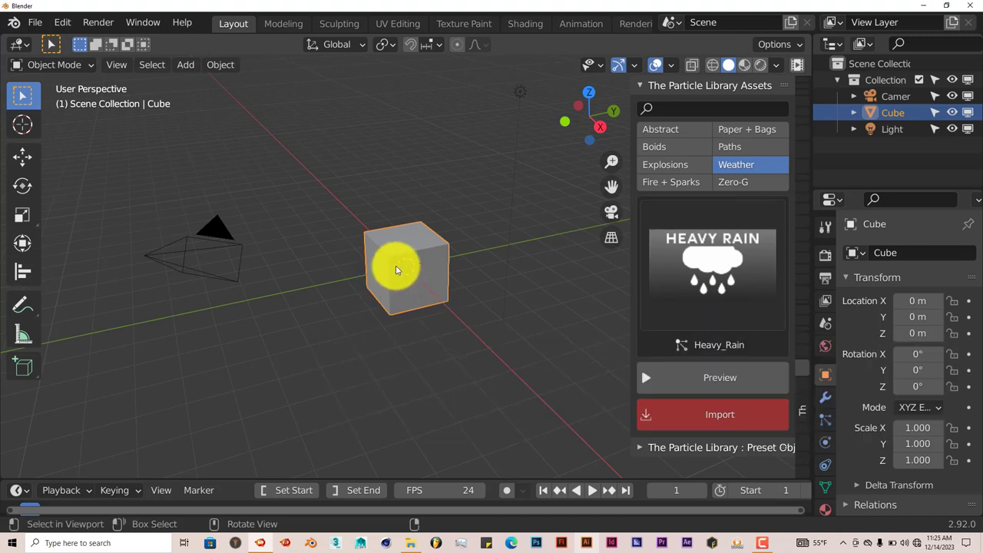
click(719, 378)
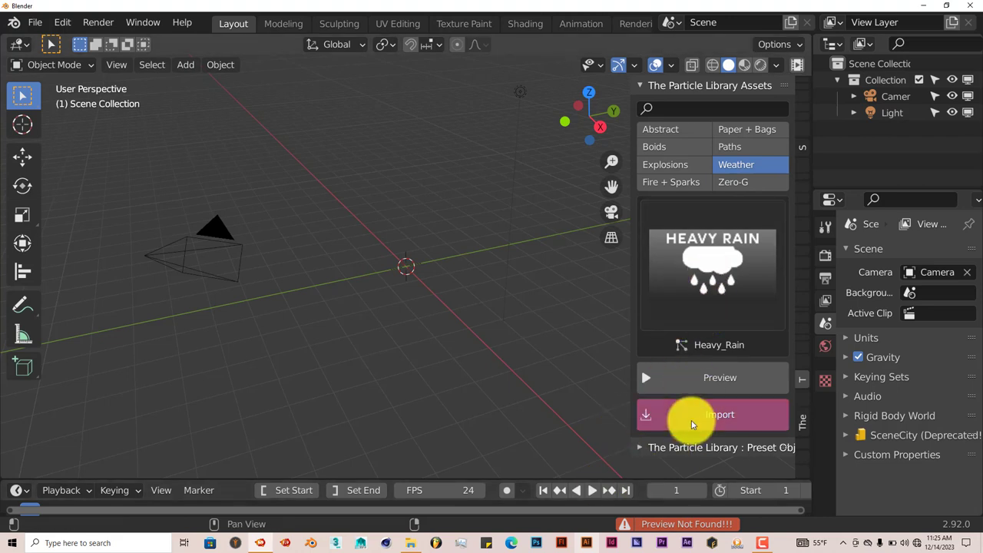
- Import Heavy_Rain, adding its emitter plane, particle system, force field and empty
click(712, 414)
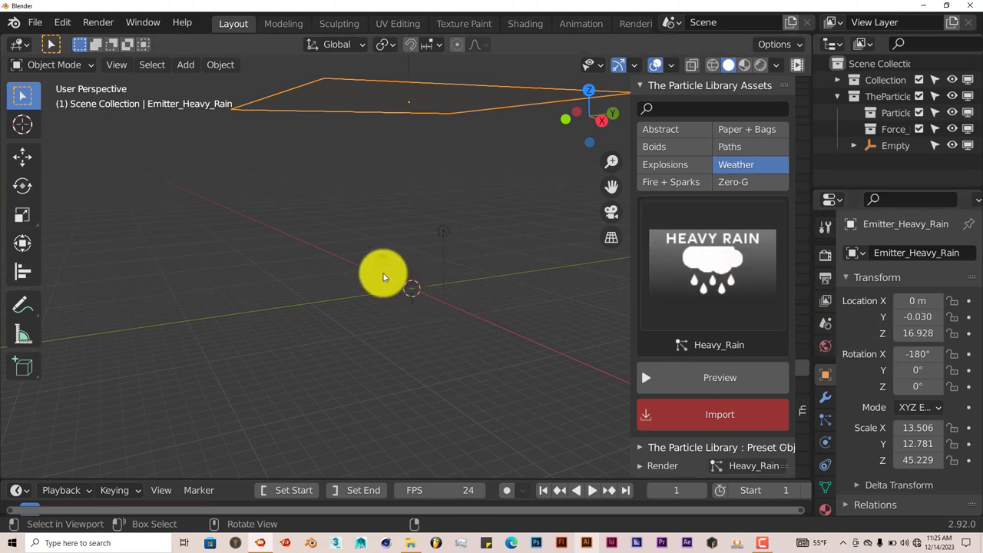
- Add an icosphere mesh and move it well away from the origin along Y
click(185, 65)
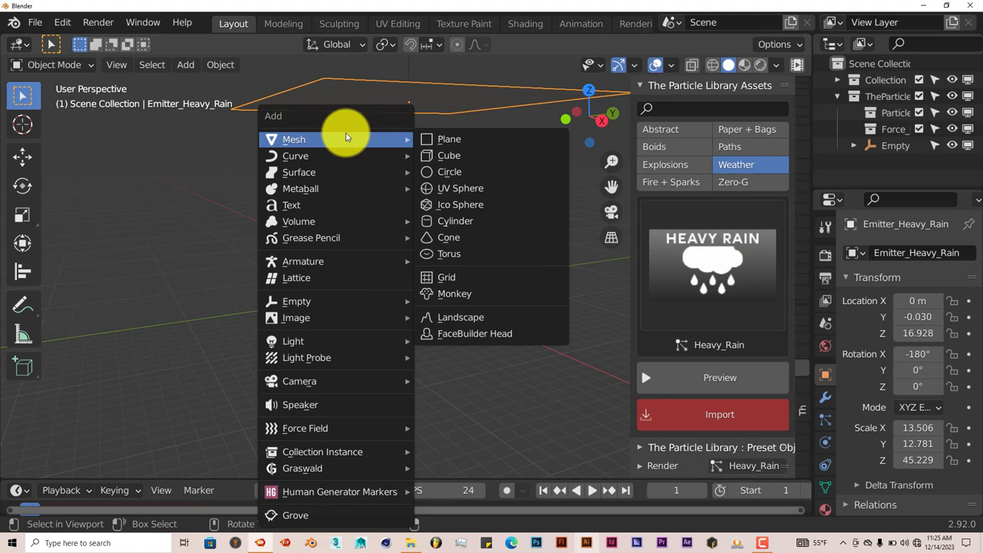
mouse_move(376, 141)
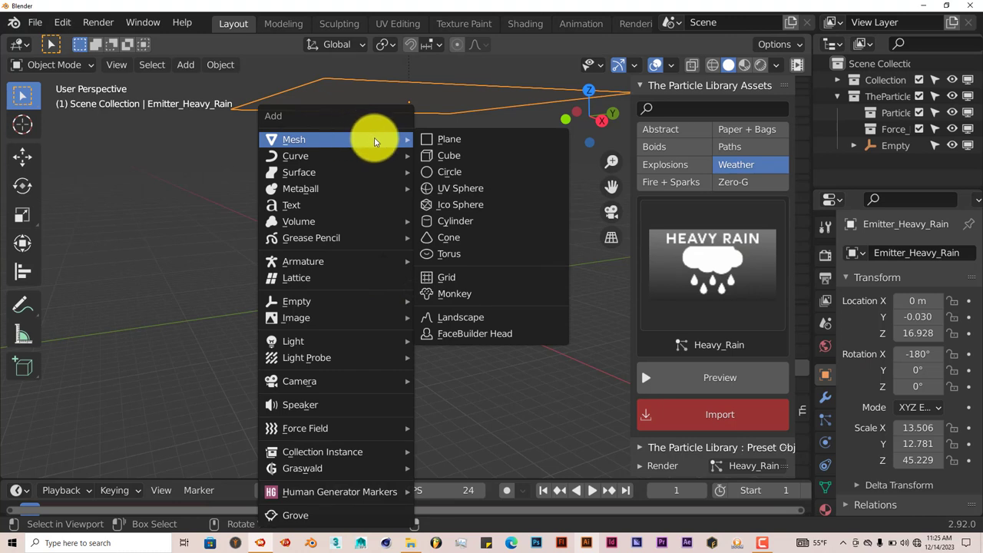
click(460, 205)
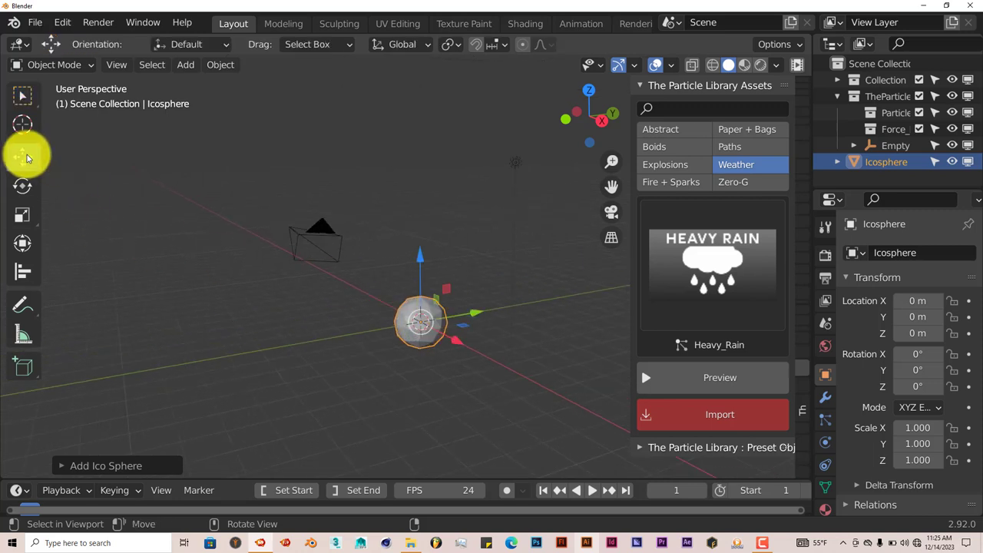
click(21, 157)
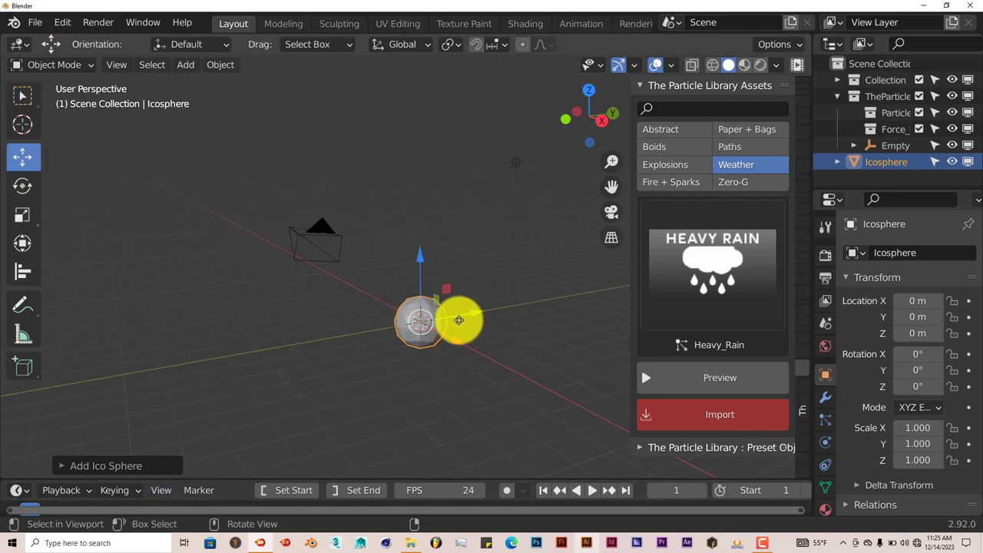
drag(459, 320, 148, 369)
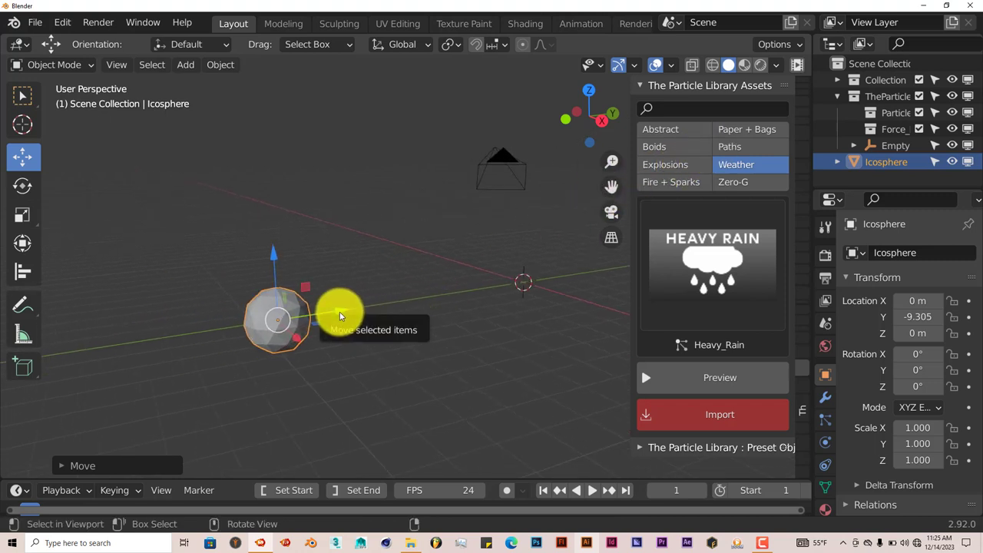
drag(342, 315, 322, 364)
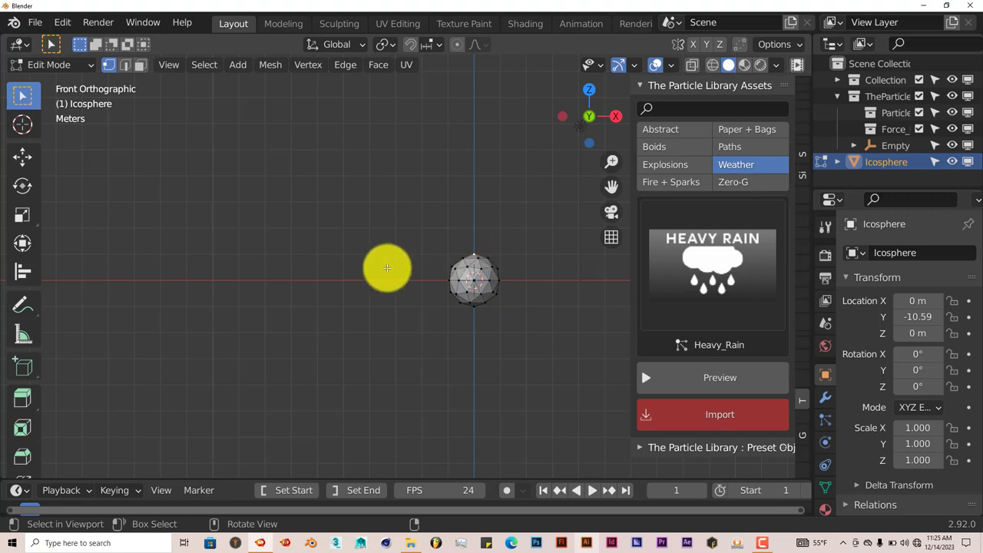
- Pull the icosphere into a pointed teardrop, shade it smooth, and open the modifier list
click(22, 158)
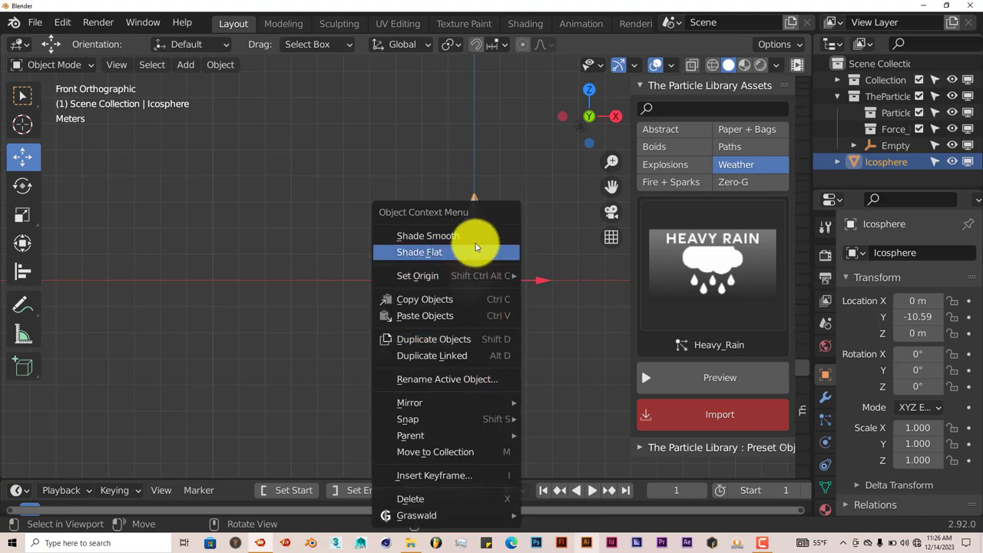
click(419, 252)
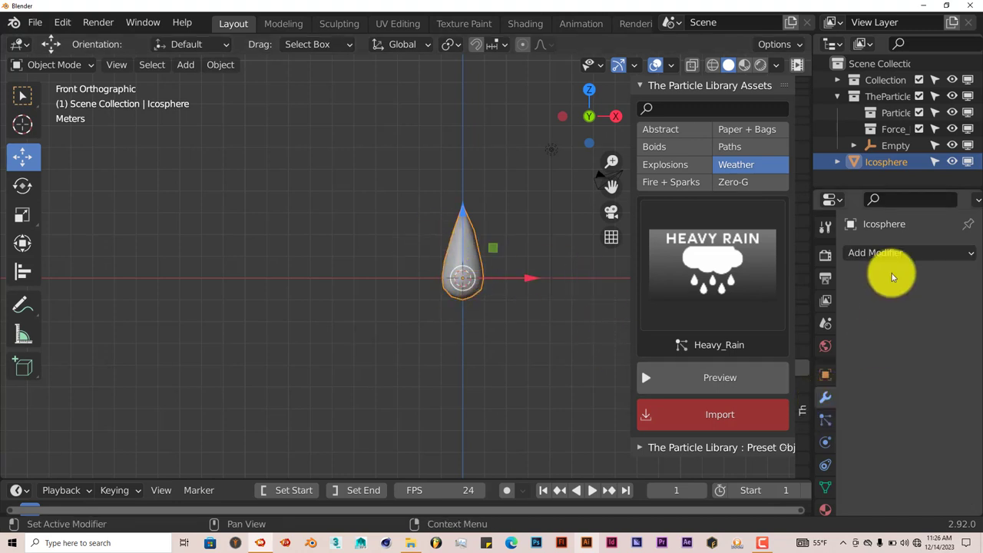
click(875, 252)
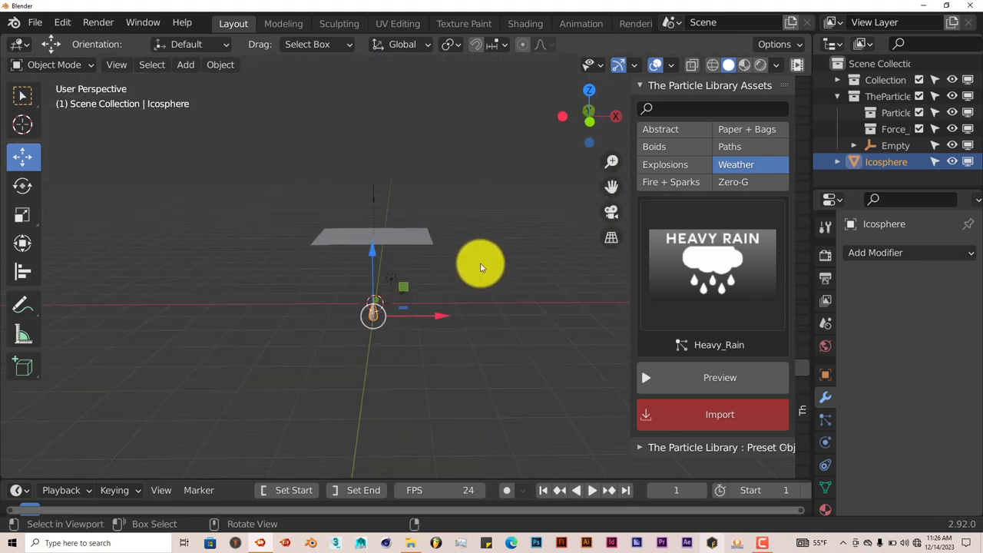
- Render Heavy Rain particles as the Icosphere object and preview the rain to frame 63
drag(480, 265, 314, 298)
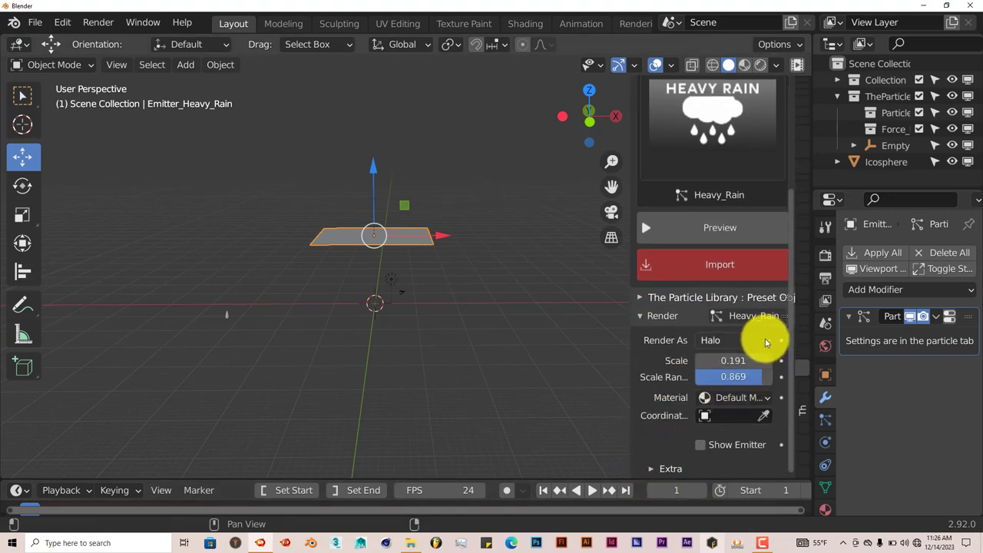
click(733, 340)
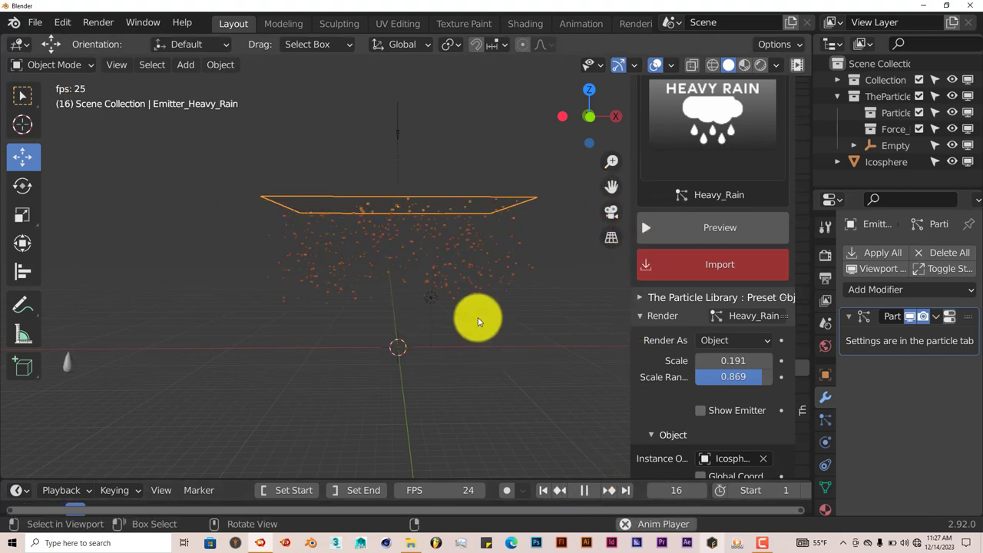
click(583, 490)
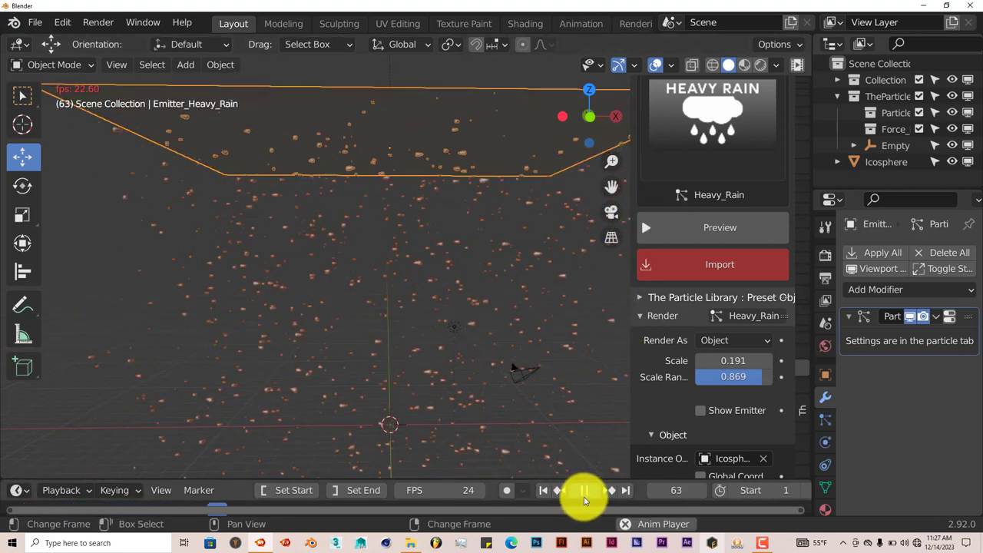
click(583, 490)
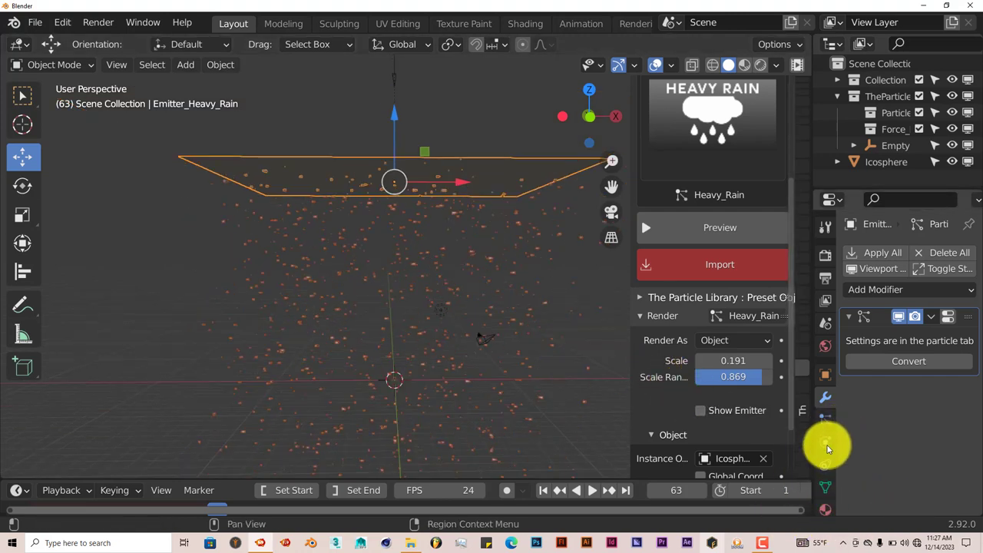
mouse_move(826, 426)
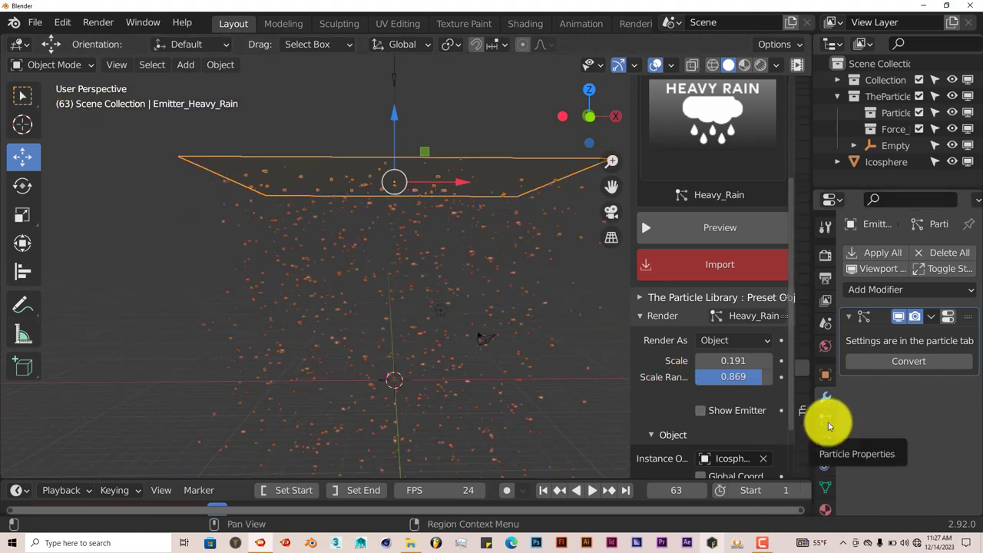
- Replay the rain animation to frame 34 and adjust the view of the teardrops
click(826, 418)
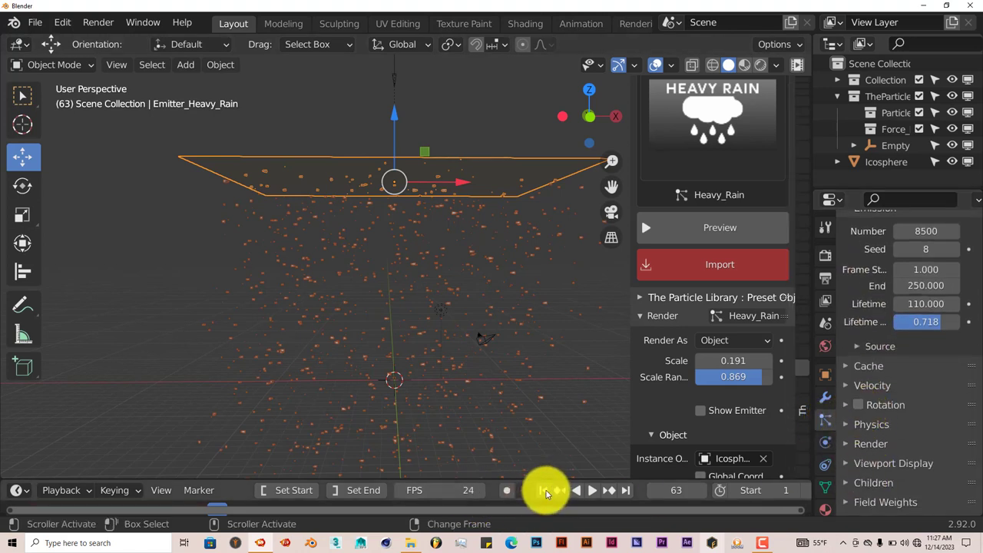
click(591, 490)
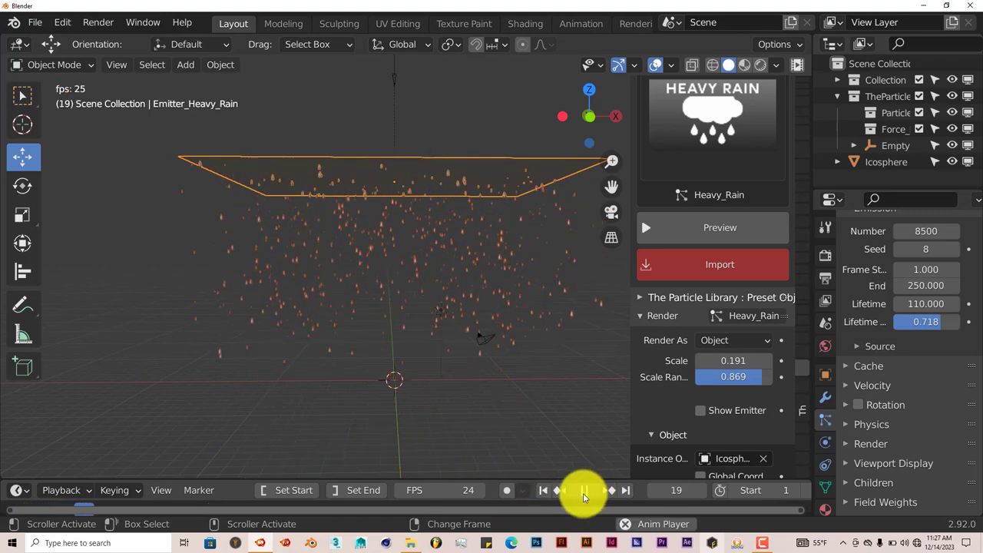
click(584, 490)
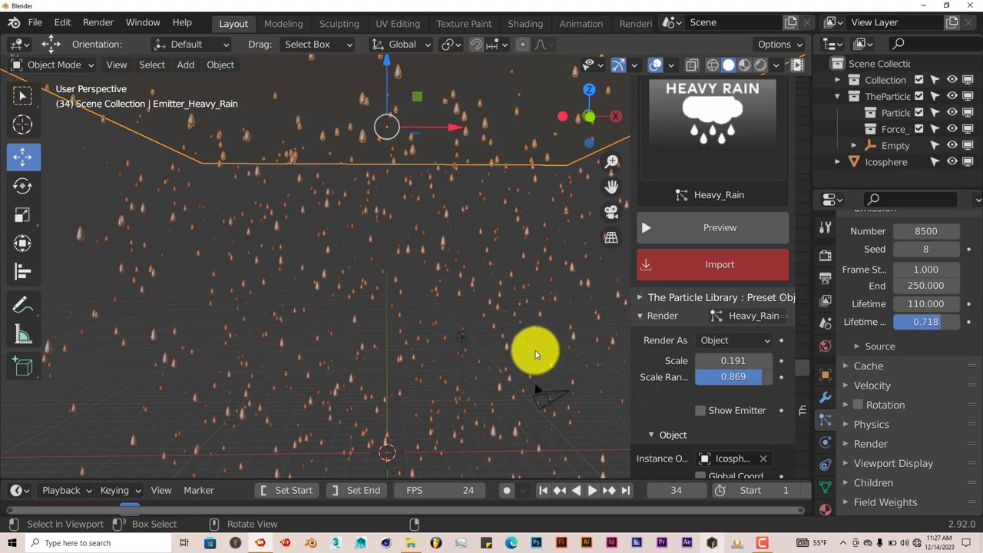
drag(538, 353, 561, 384)
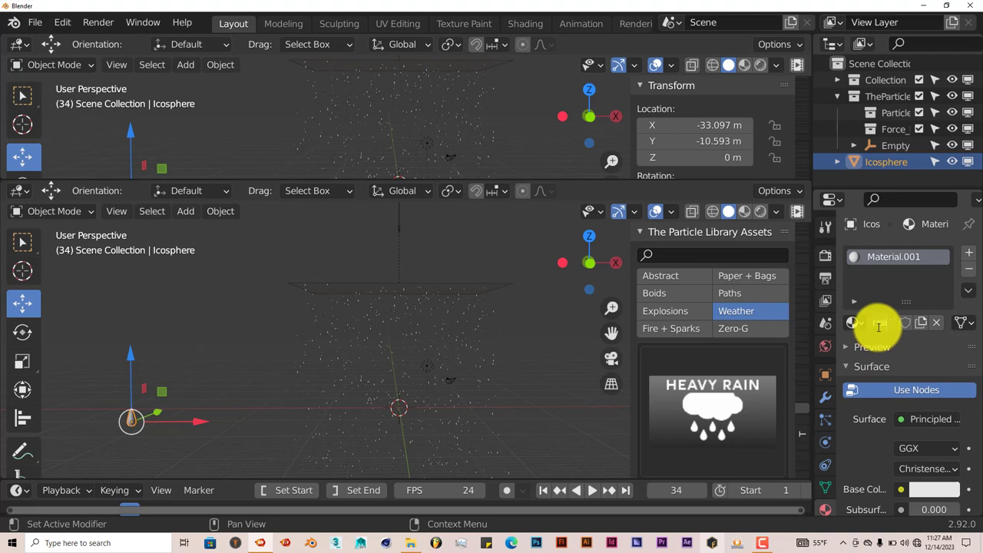
- Rename the icosphere's Material.001 to 'rain'
text(rrain)
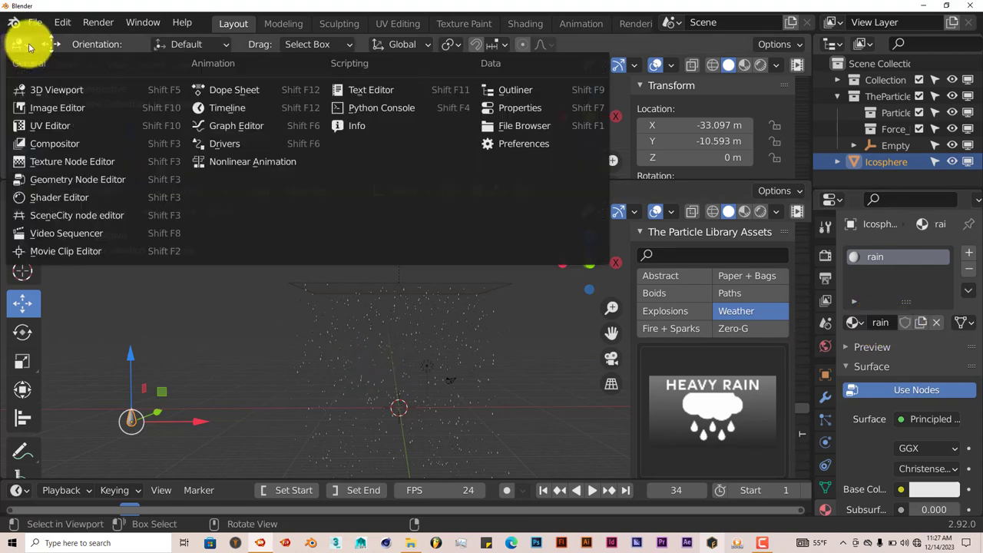
mouse_move(60, 197)
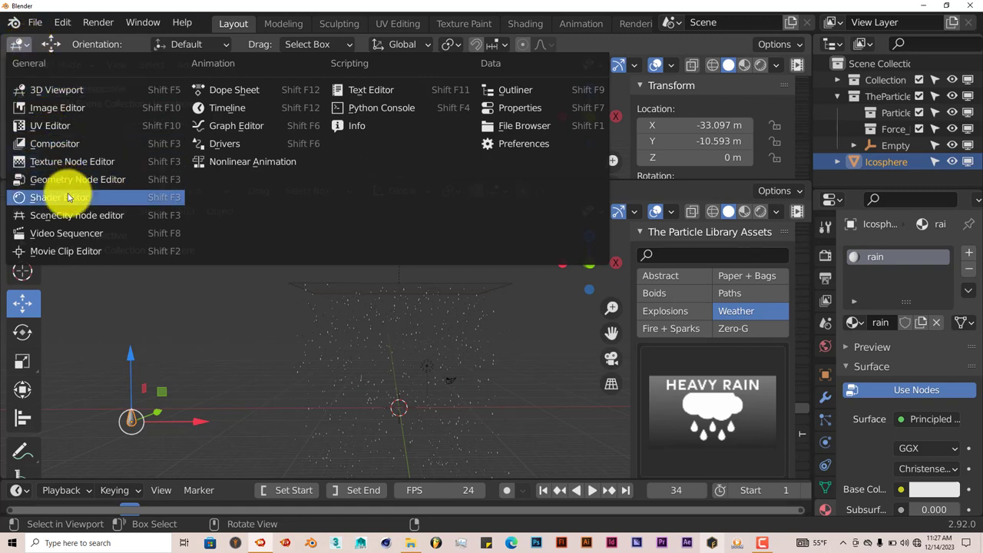
- Show the rain material in Shader Editor and link a Glass BSDF to Material Output Surface
click(52, 198)
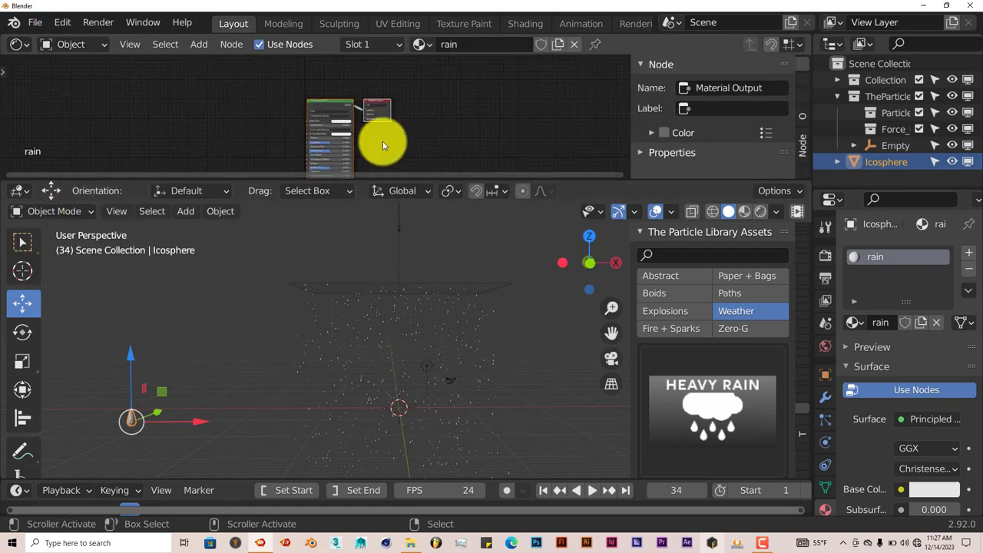
click(338, 139)
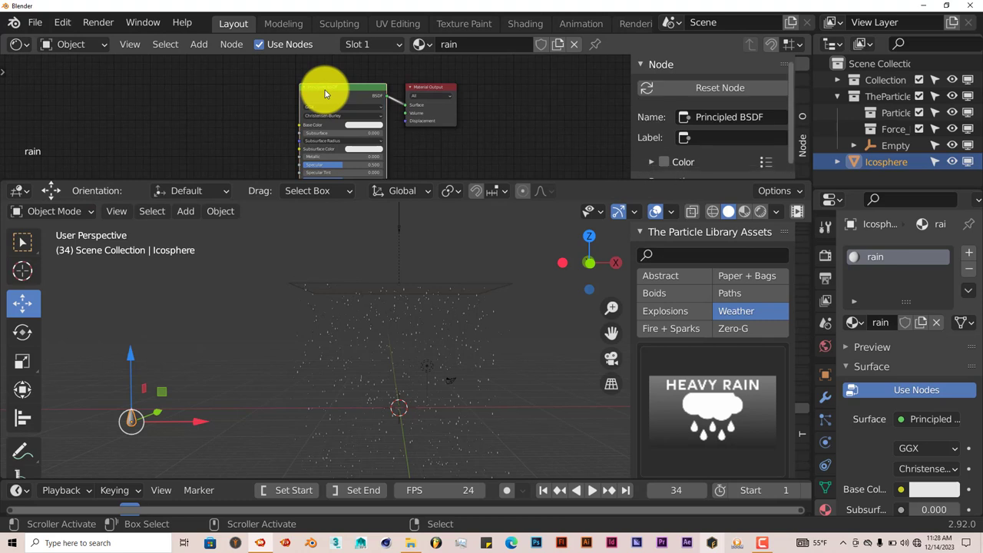
mouse_move(315, 94)
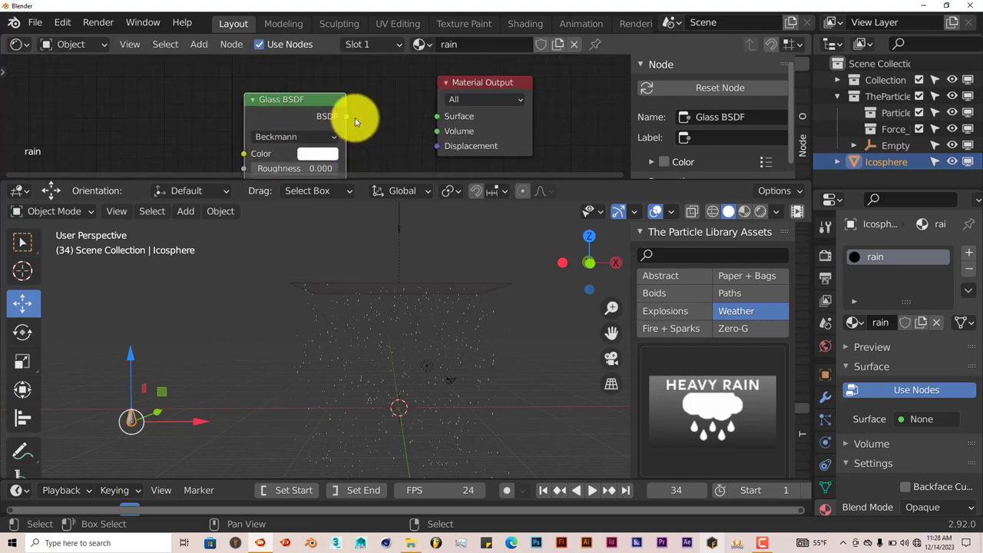
drag(346, 116, 437, 116)
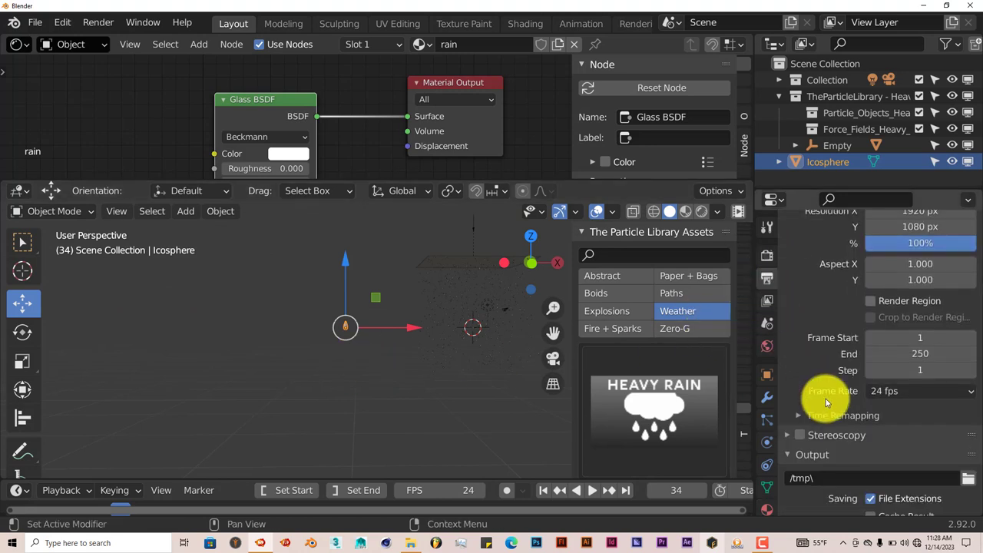
- Turn on Motion Blur in the Render Properties
scroll(down, 3)
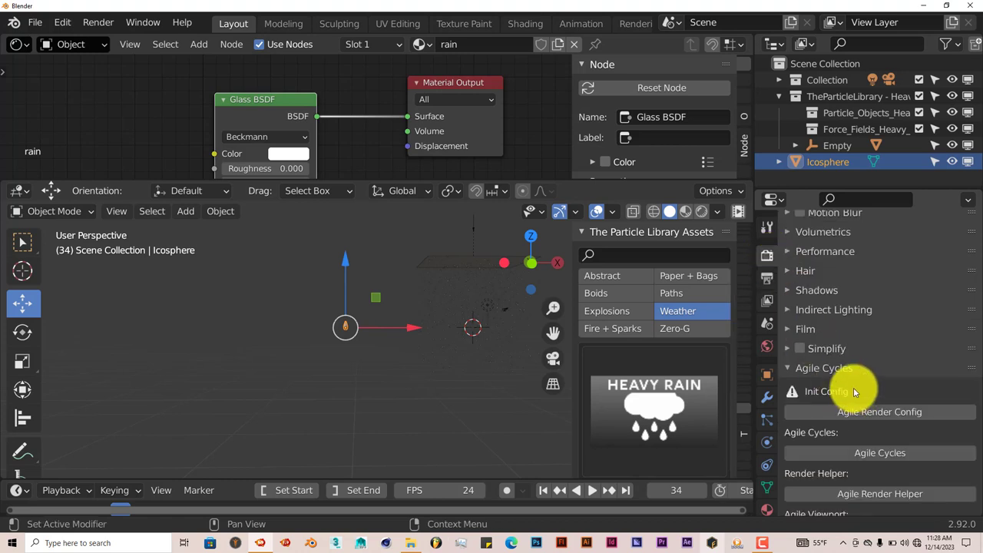
scroll(down, 3)
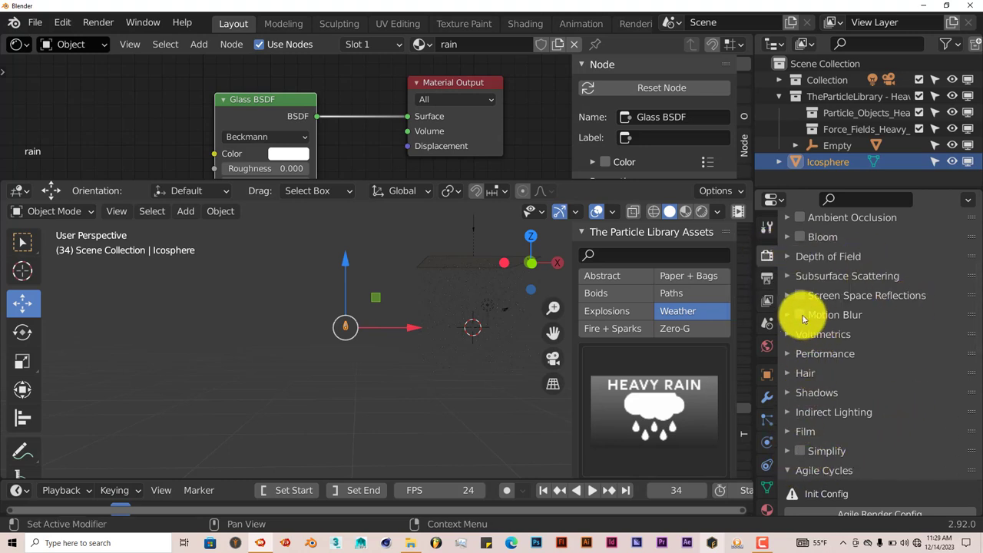
click(800, 314)
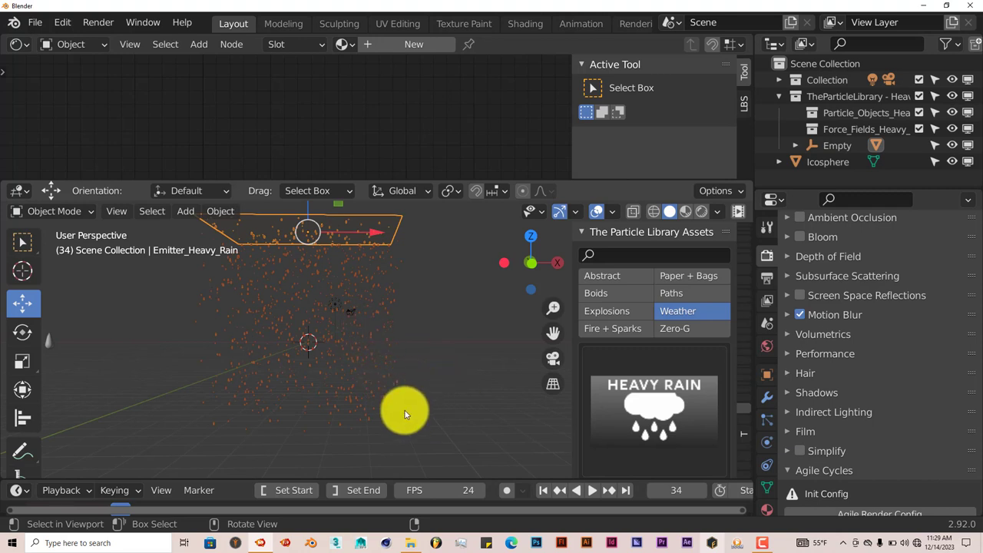
mouse_move(401, 399)
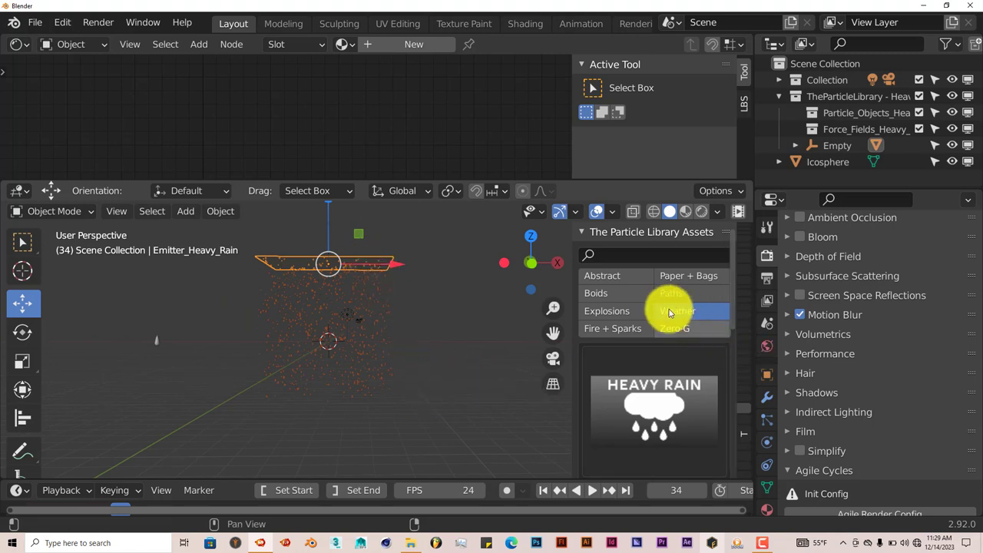
click(678, 311)
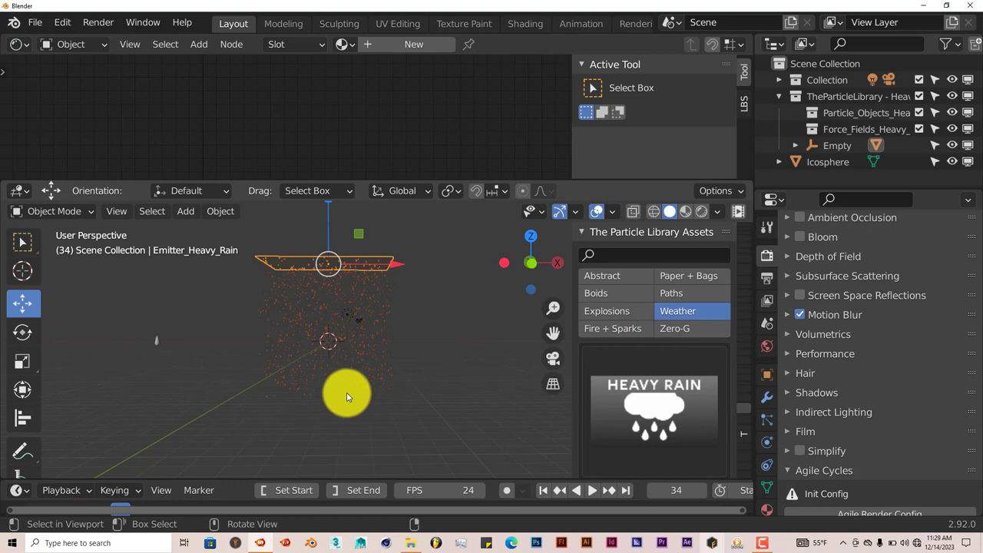
mouse_move(348, 394)
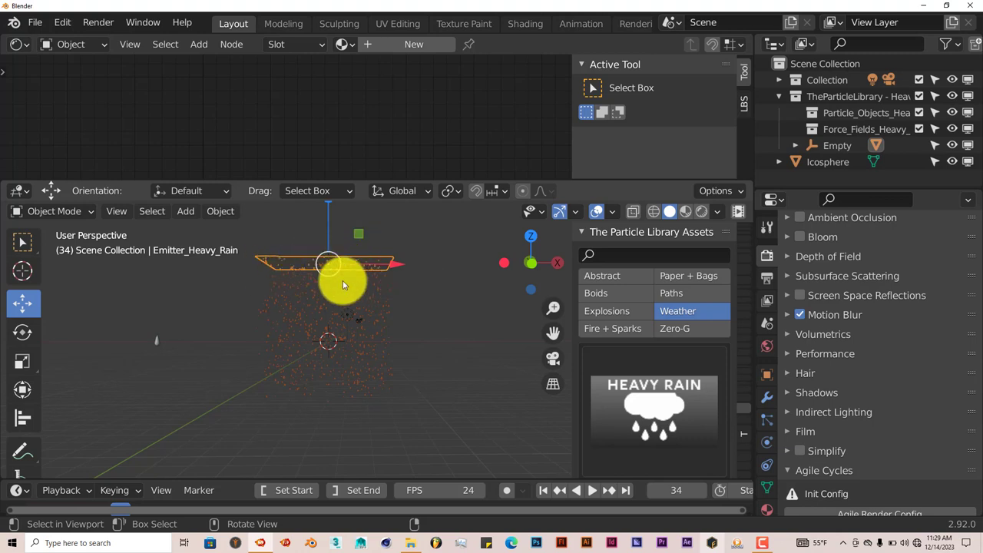
mouse_move(353, 265)
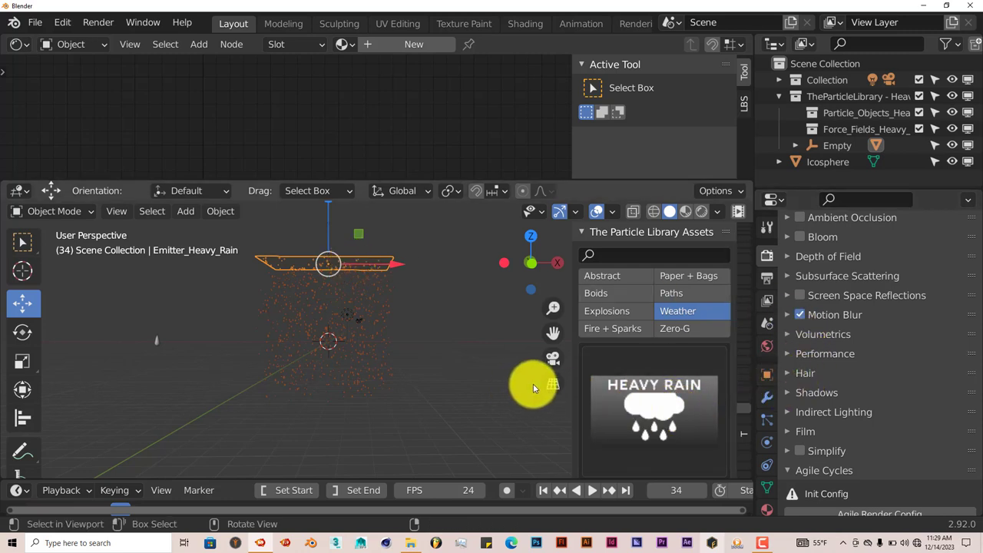
mouse_move(417, 376)
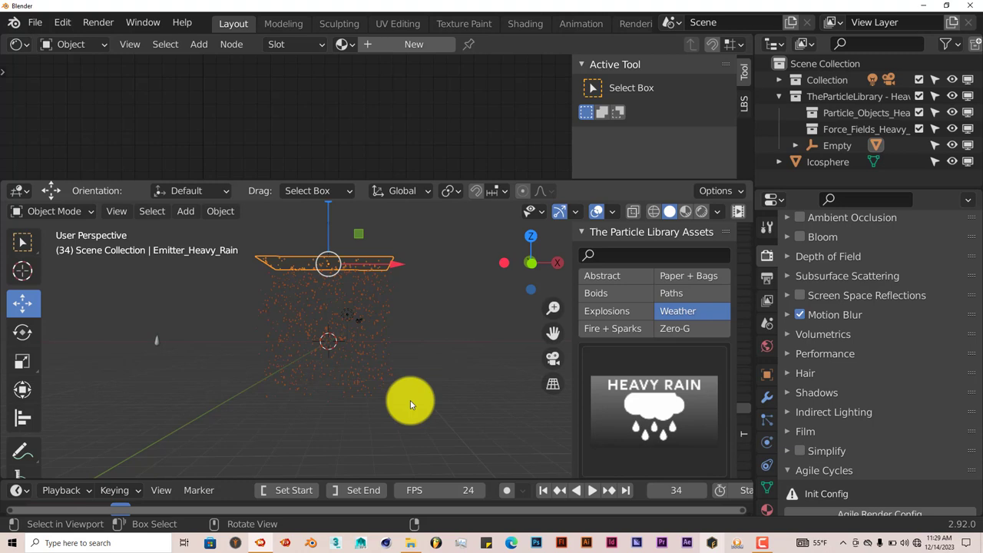
mouse_move(469, 397)
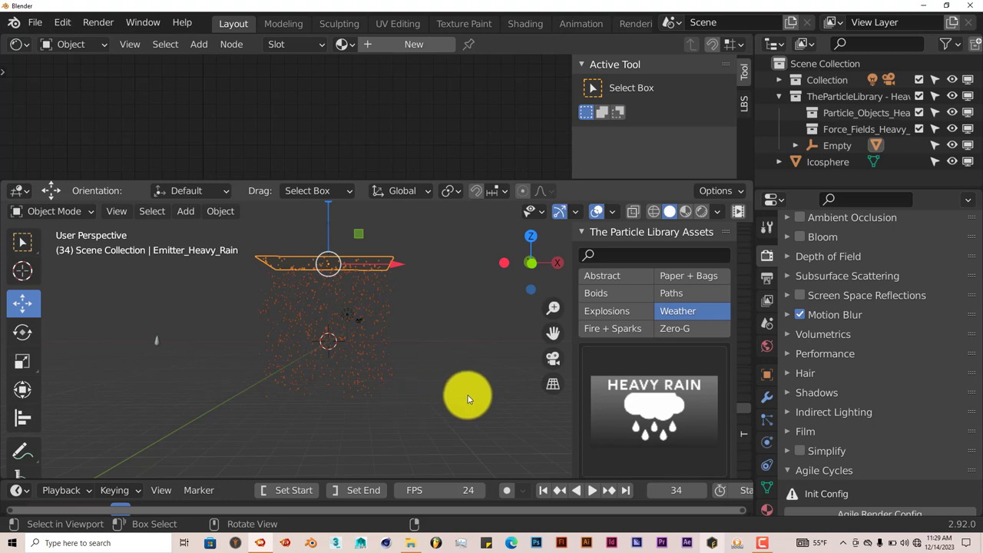
mouse_move(549, 470)
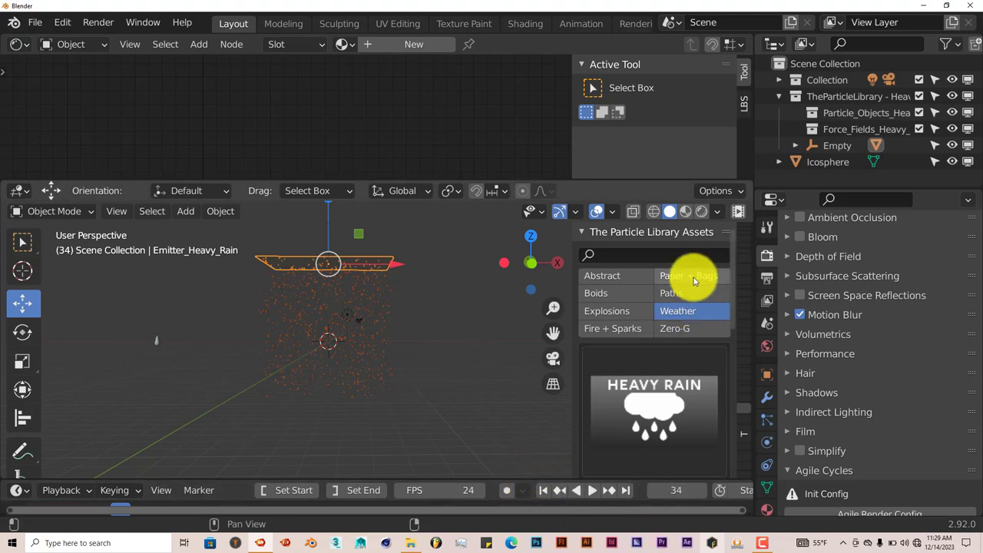
mouse_move(689, 276)
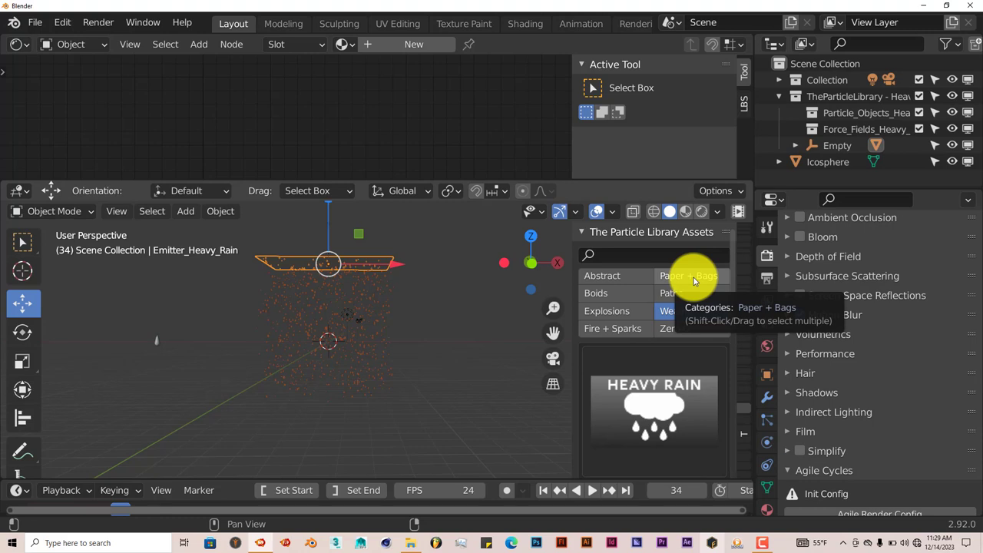
click(677, 311)
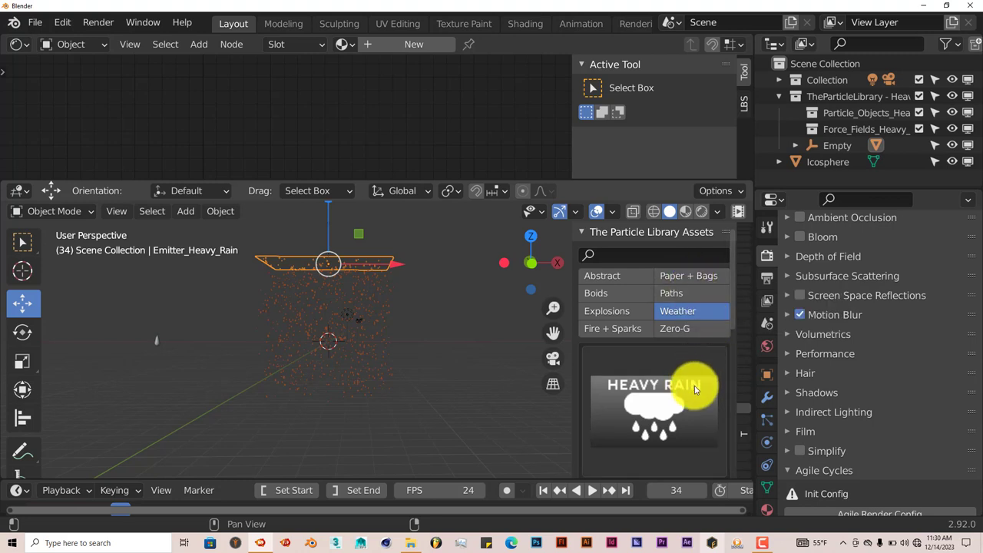
mouse_move(696, 427)
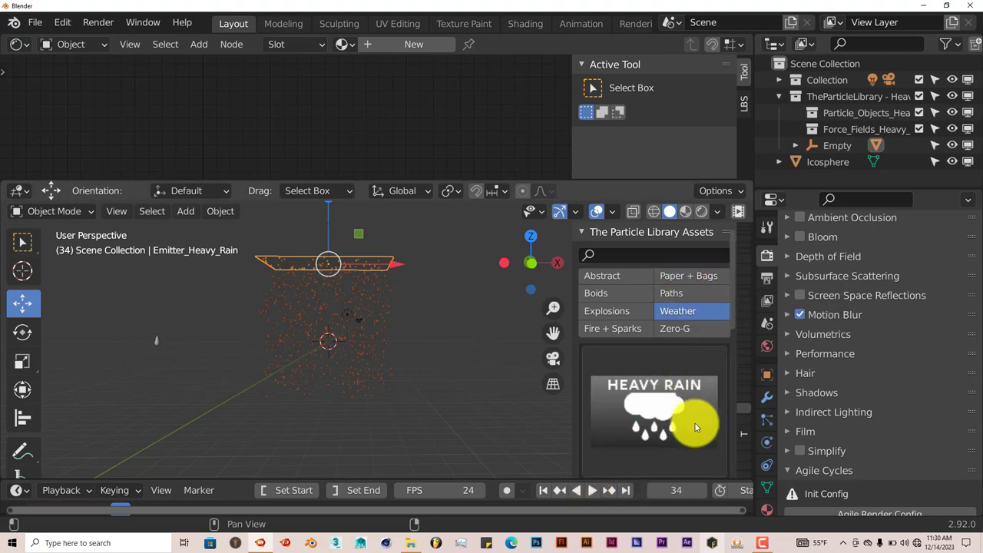